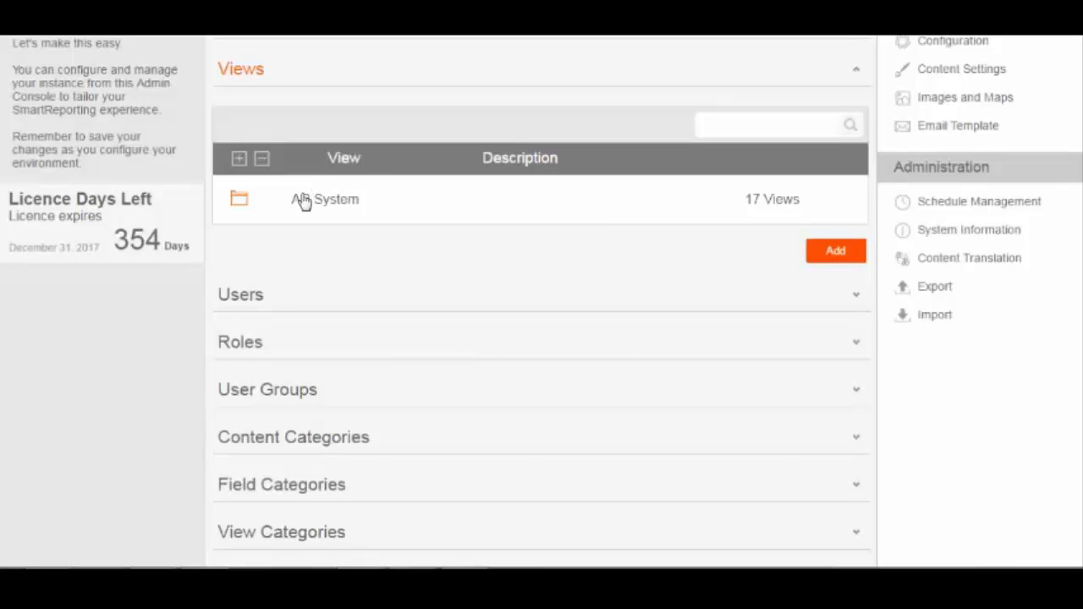
# Edit the Incident Management view under AR System, choosing Edit Existing so it goes into draft mode
pyautogui.click(239, 199)
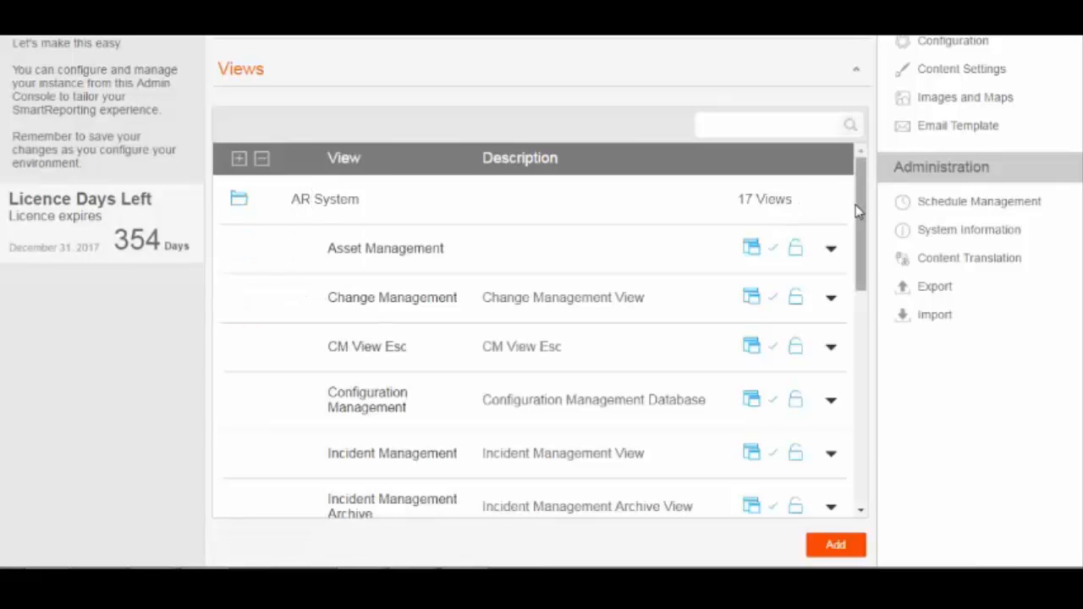
pyautogui.scroll(-3)
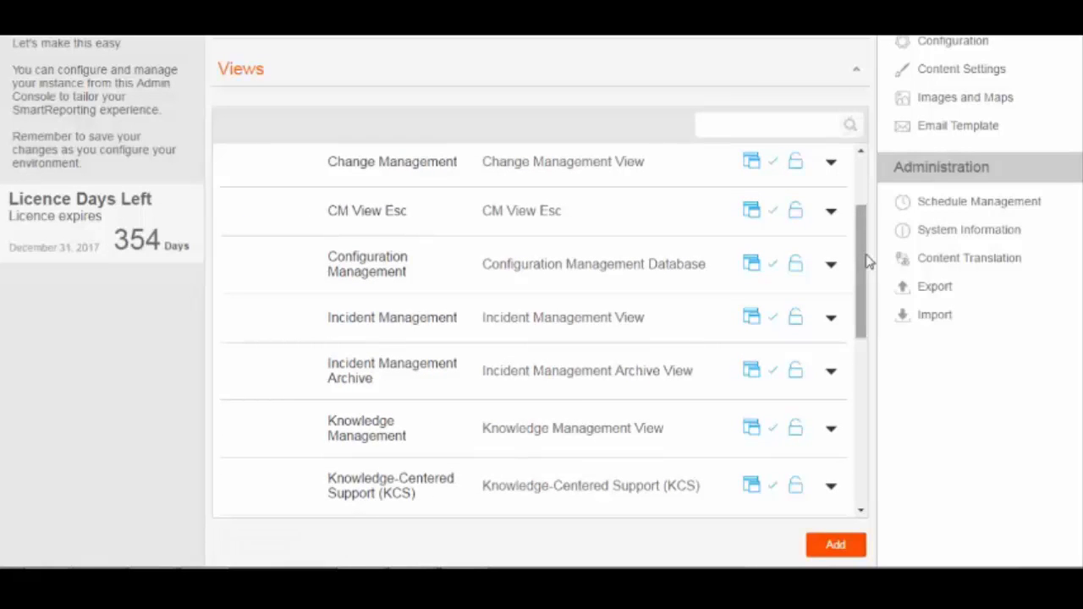
pyautogui.moveTo(832, 319)
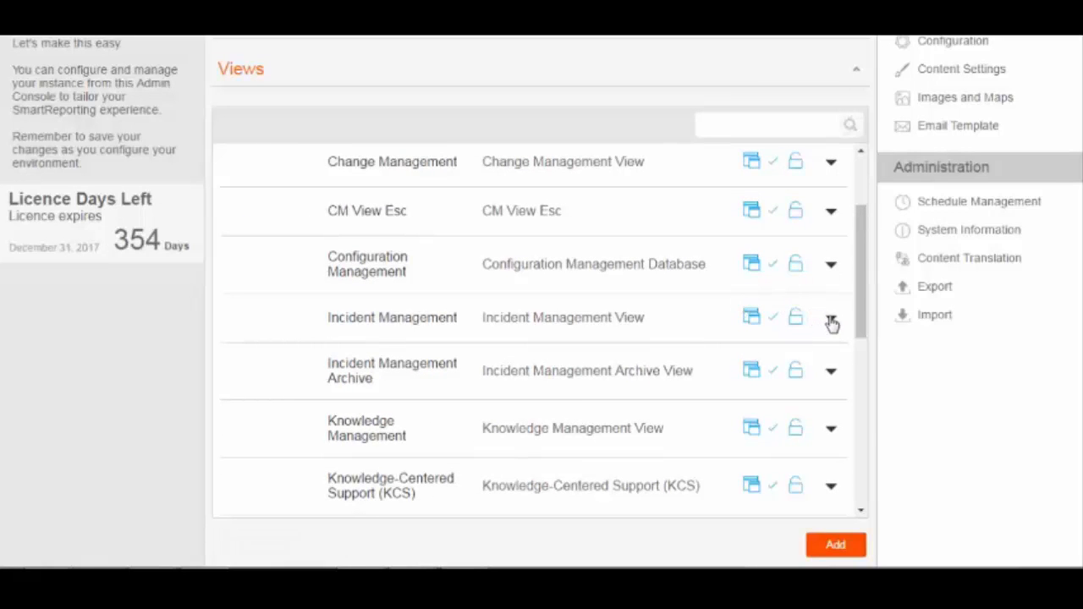
pyautogui.click(831, 319)
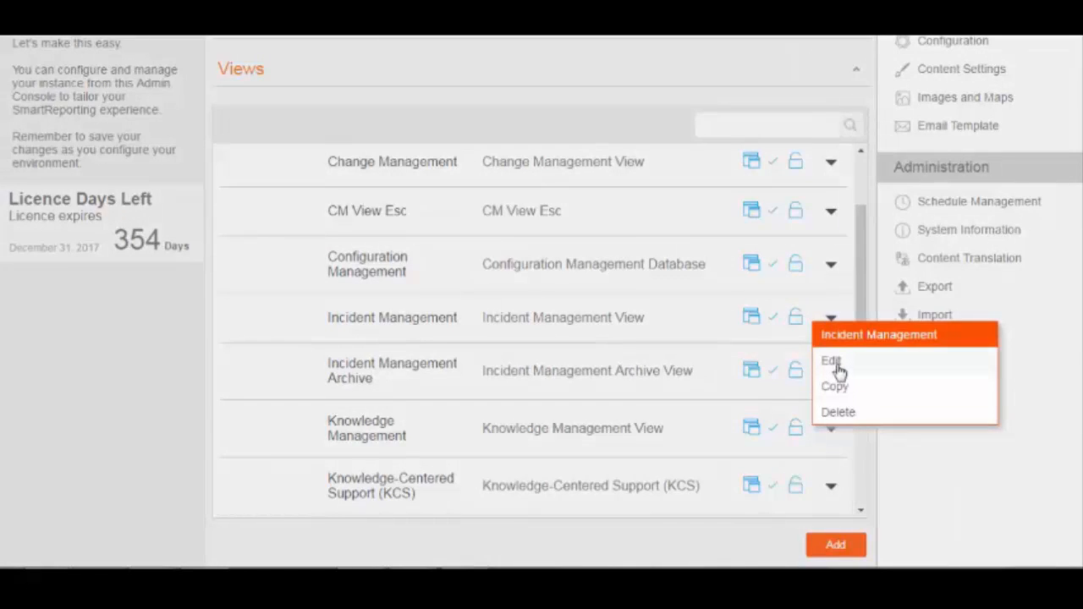
pyautogui.click(829, 359)
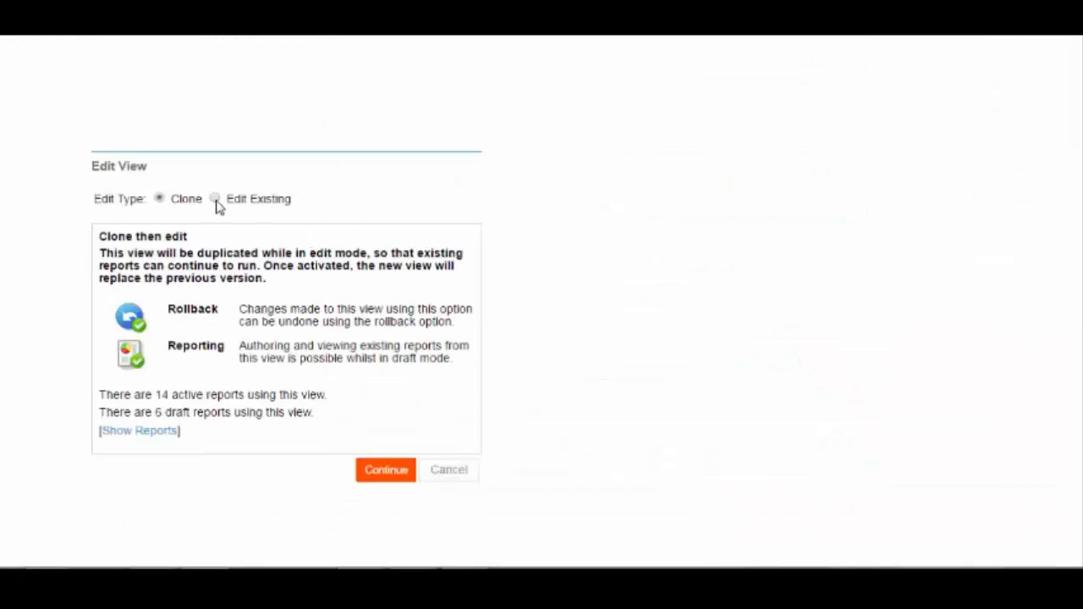
pyautogui.click(215, 198)
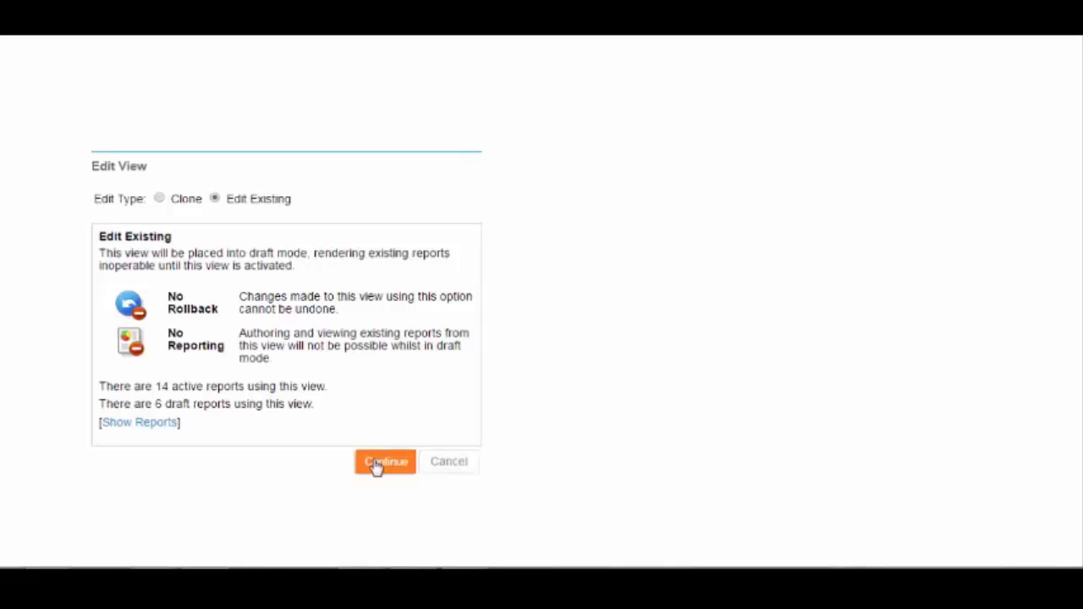
pyautogui.click(384, 462)
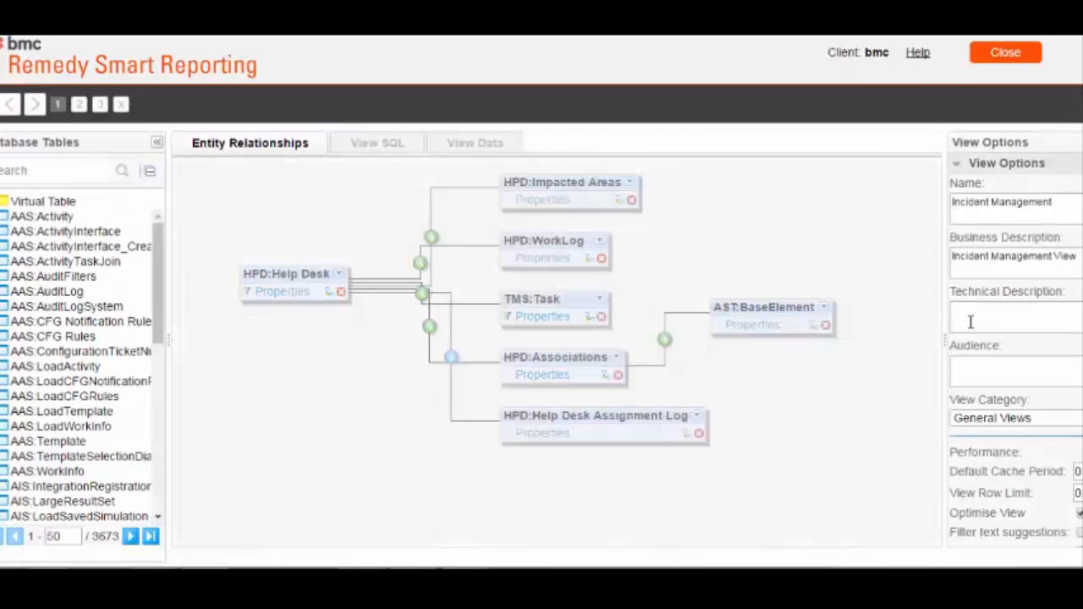
# Tick Last Modified By and Last Modified Date under Columns: HPD:Help Desk and continue to the fields step
pyautogui.click(285, 274)
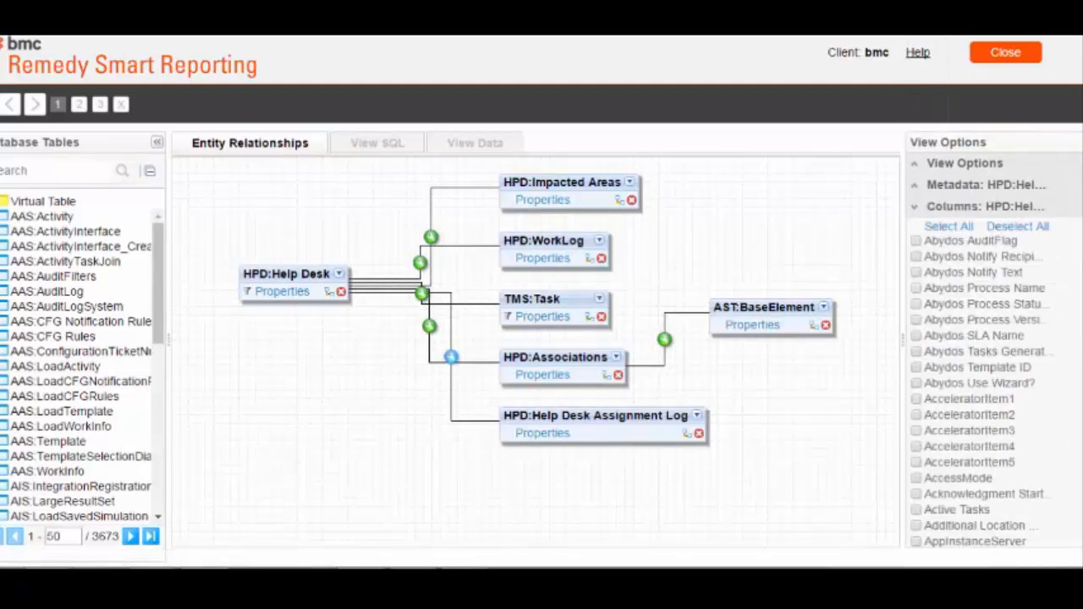
pyautogui.scroll(-3)
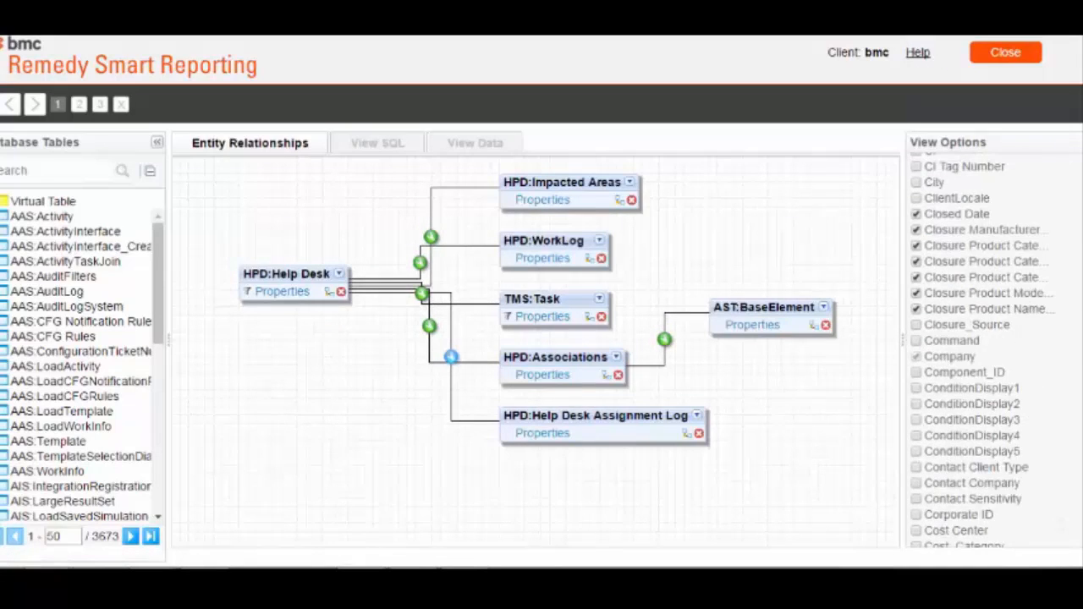
pyautogui.scroll(-3)
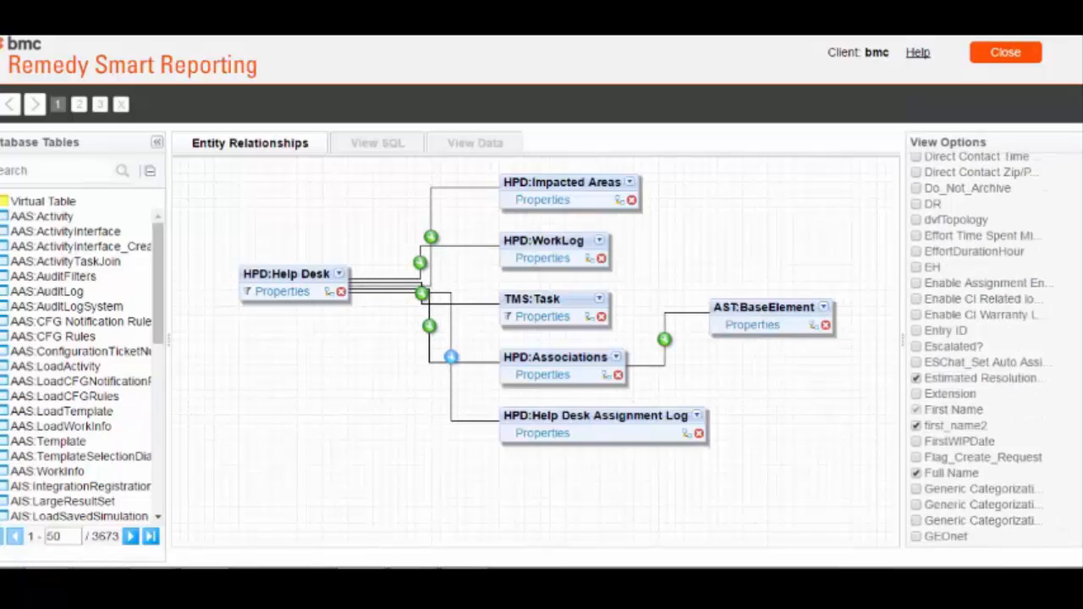
pyautogui.scroll(-3)
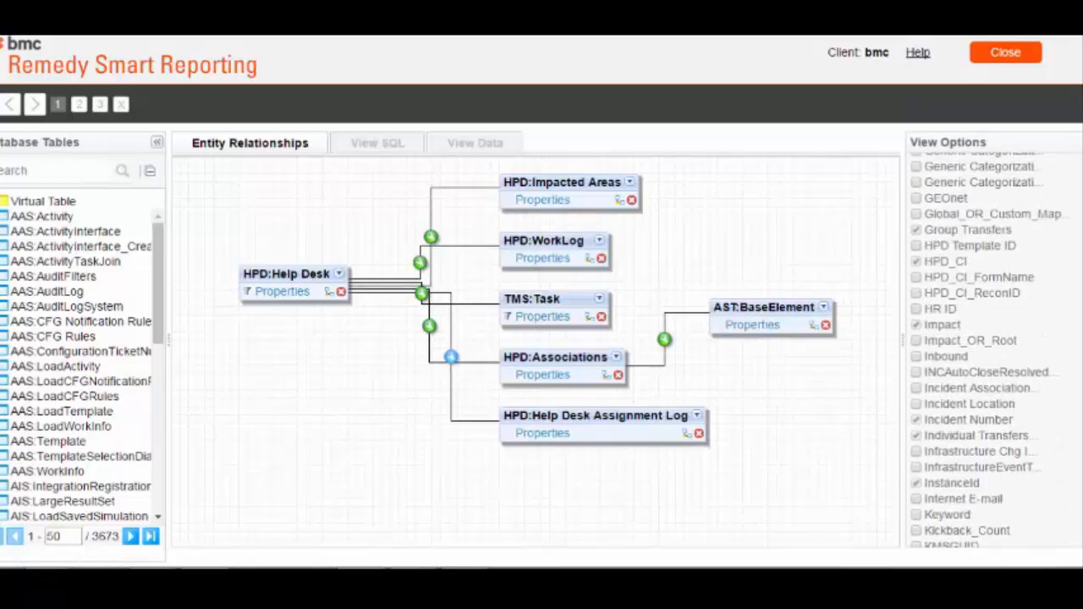
pyautogui.scroll(-3)
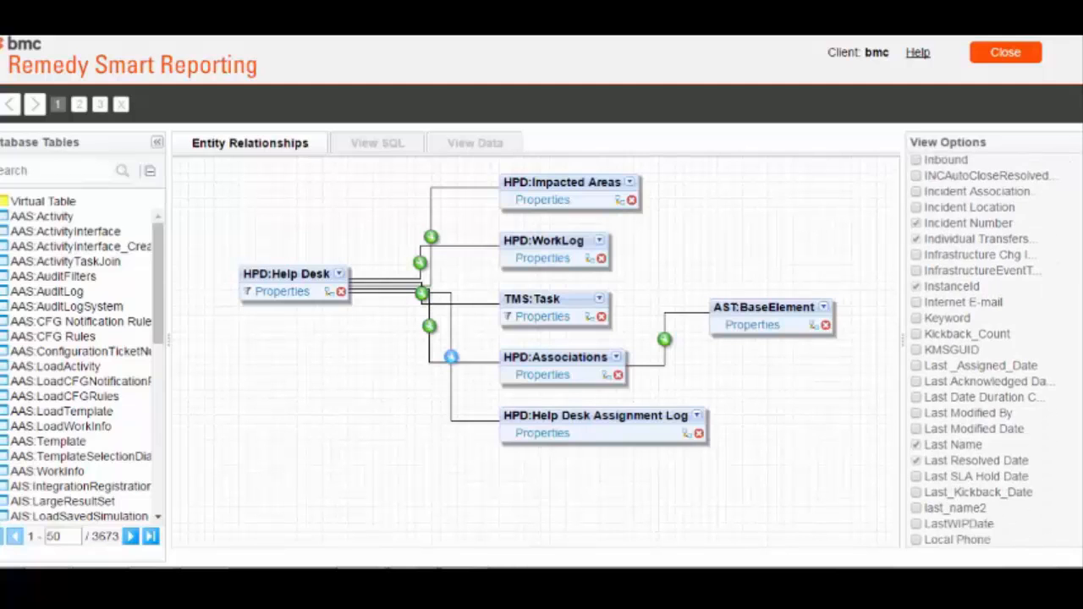
pyautogui.scroll(-3)
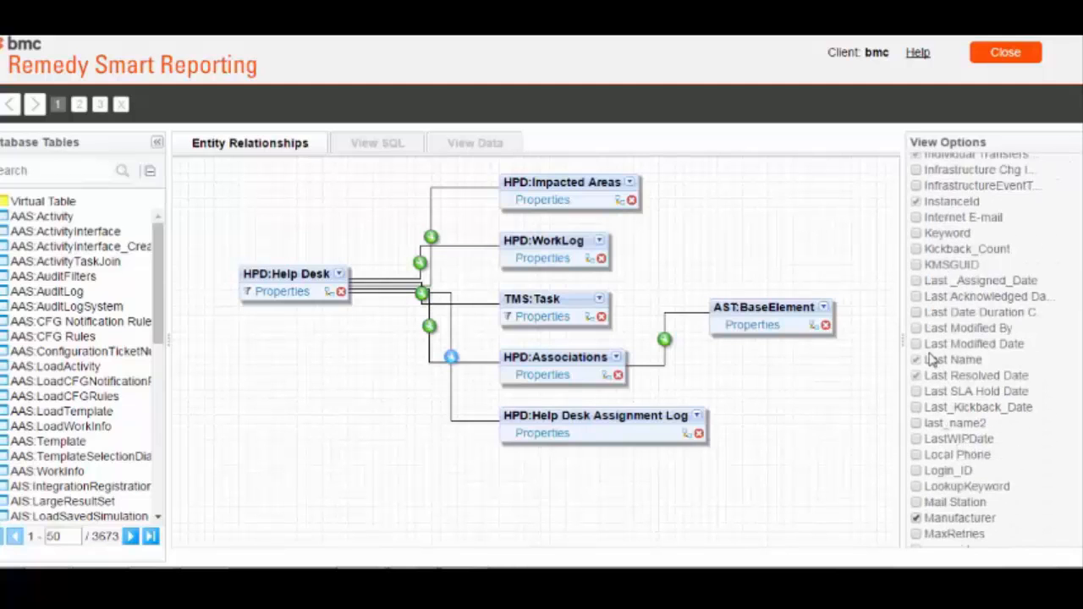
pyautogui.click(916, 328)
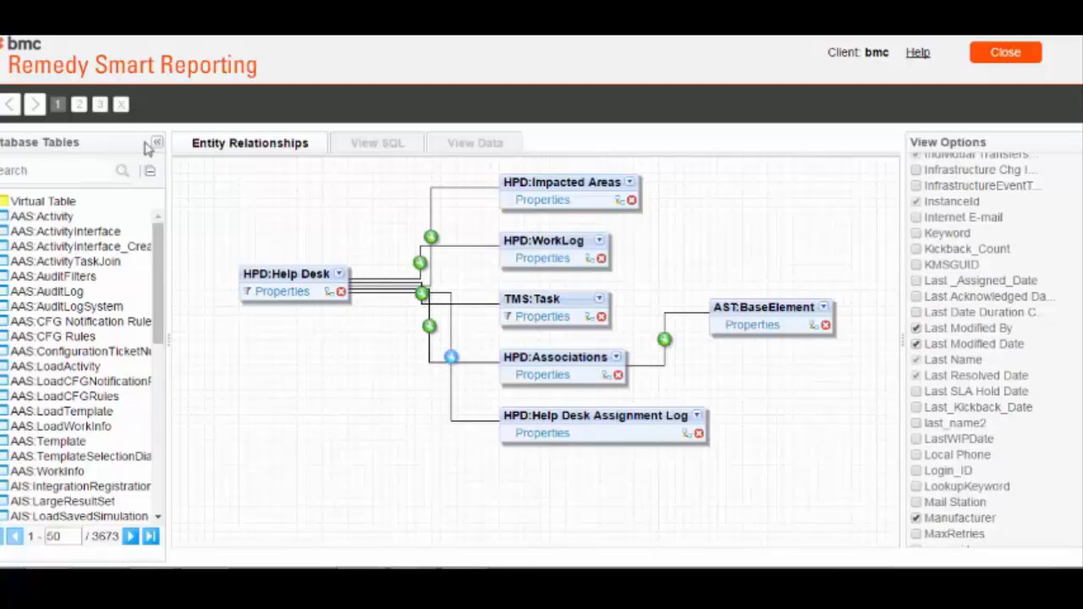
pyautogui.click(83, 104)
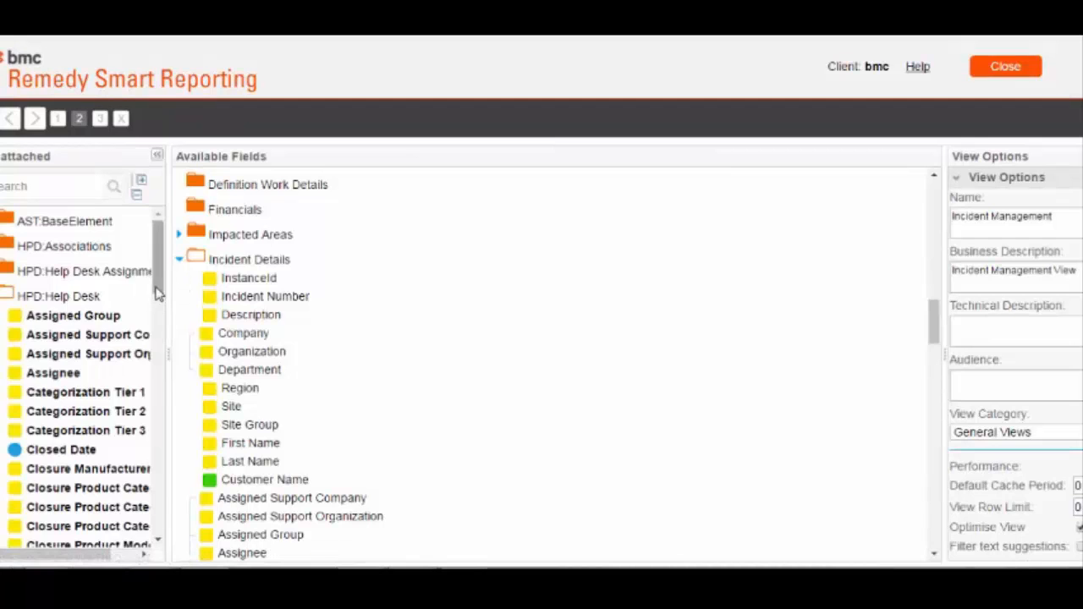
# Scroll through the Unattached field list and move to the View Summary, still in Draft
pyautogui.scroll(-3)
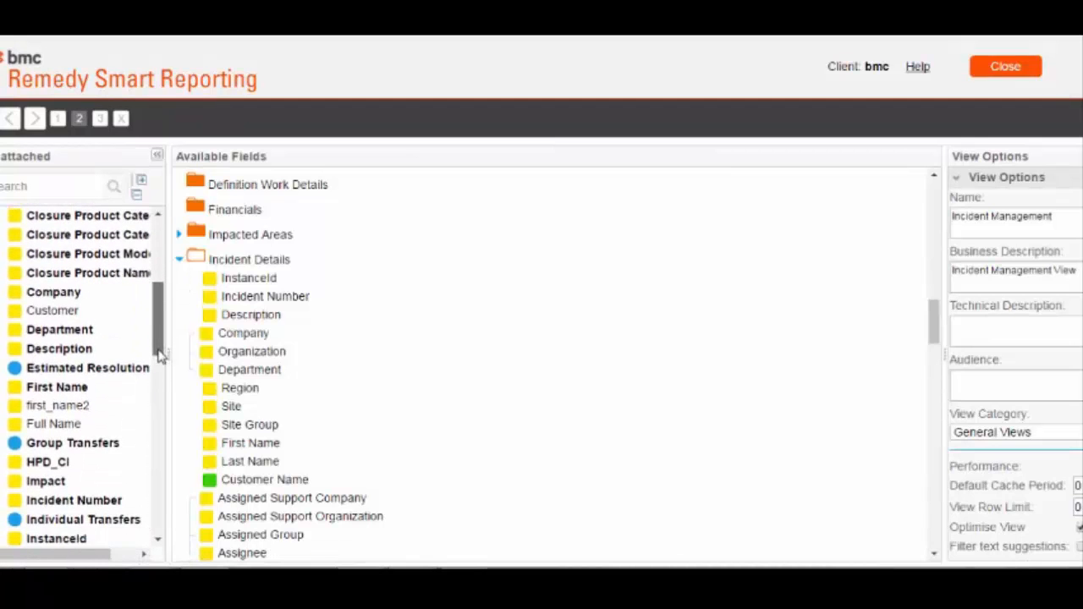
pyautogui.scroll(-3)
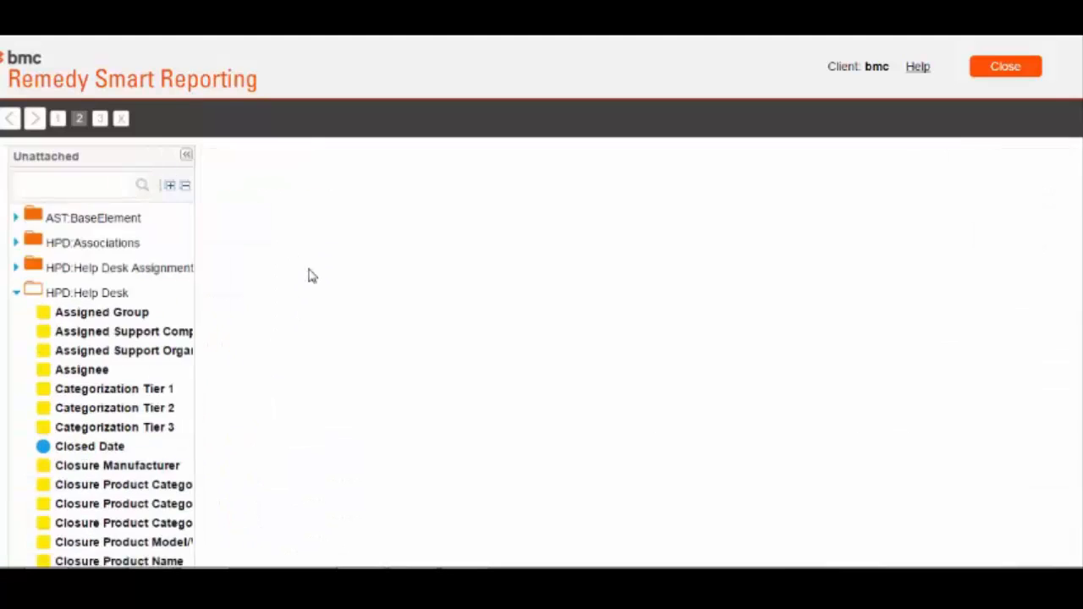
pyautogui.click(100, 118)
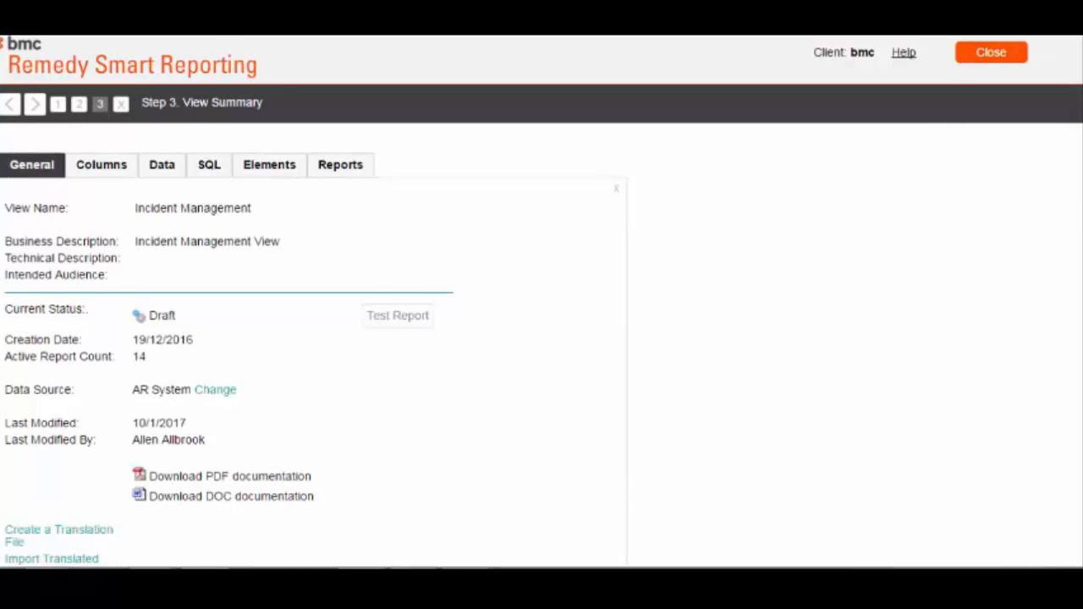
# Create a translation file for the view and open the downloaded CSV in Excel
pyautogui.scroll(-3)
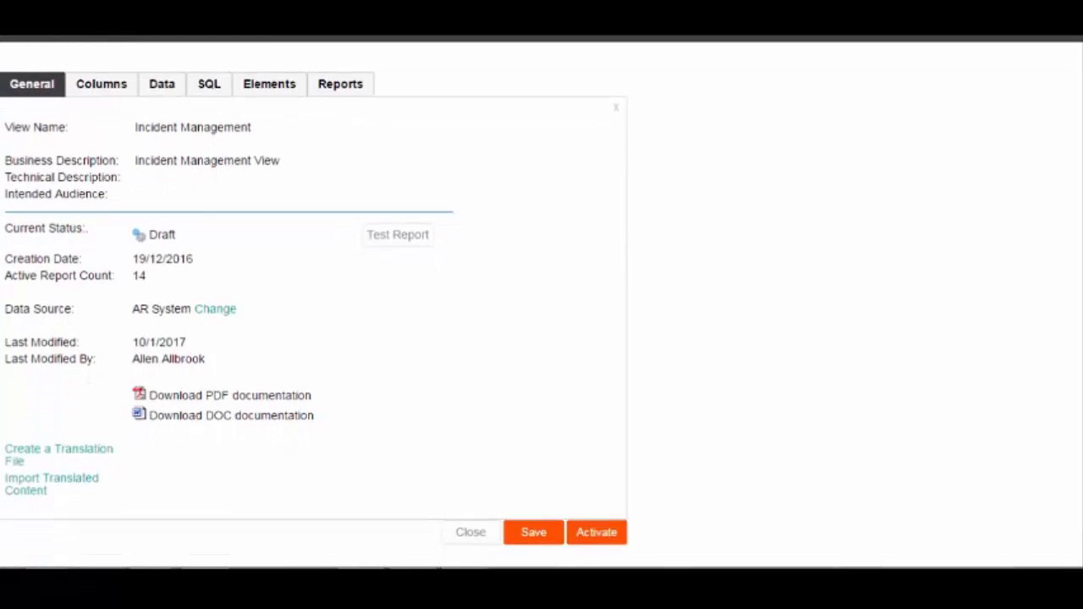
pyautogui.moveTo(695, 332)
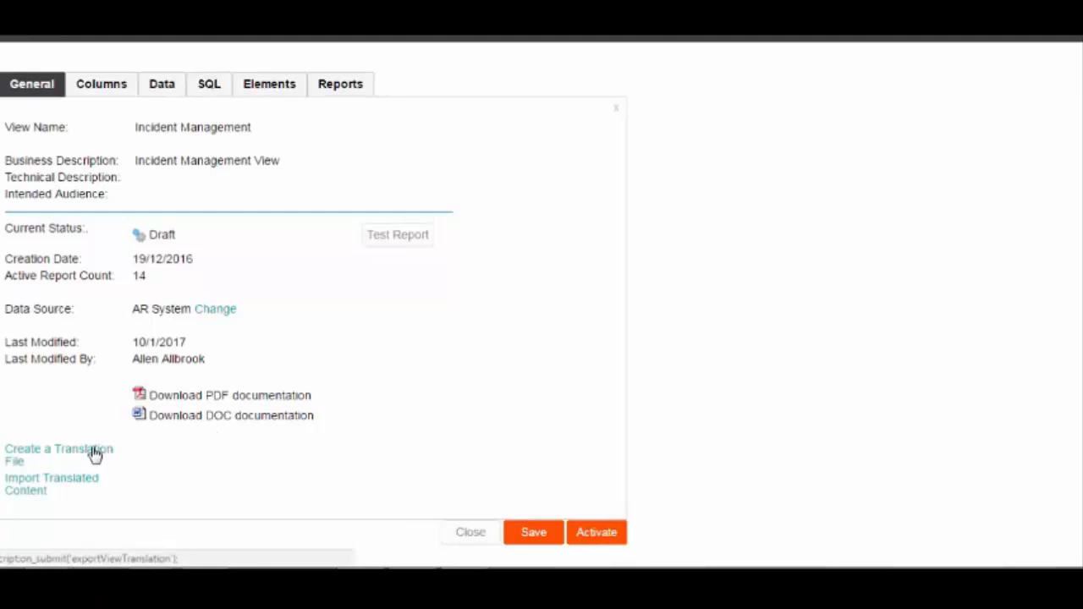
pyautogui.click(58, 455)
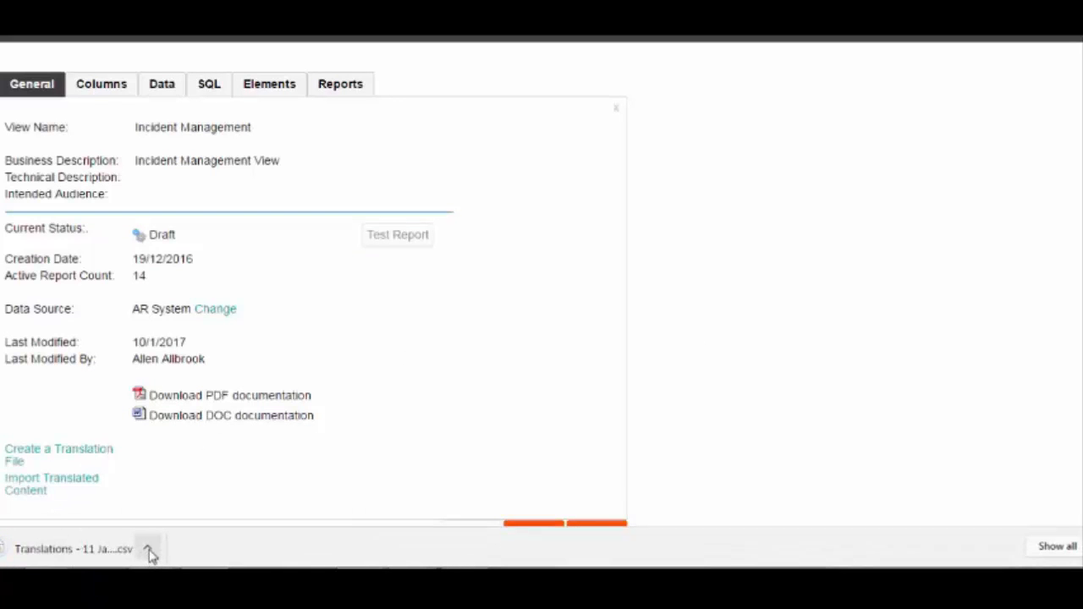
pyautogui.click(149, 551)
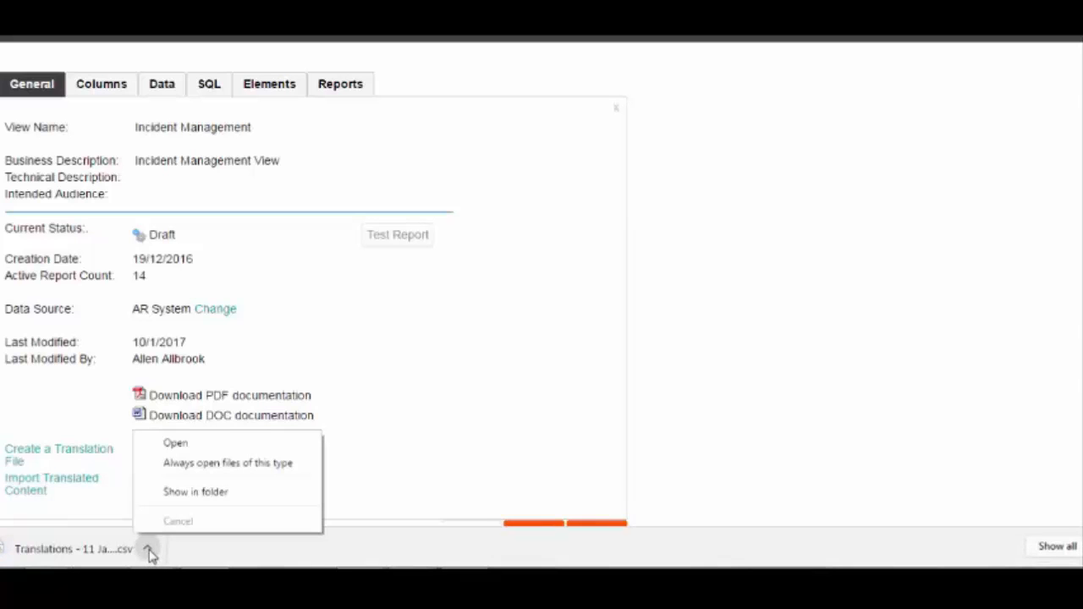
pyautogui.click(175, 443)
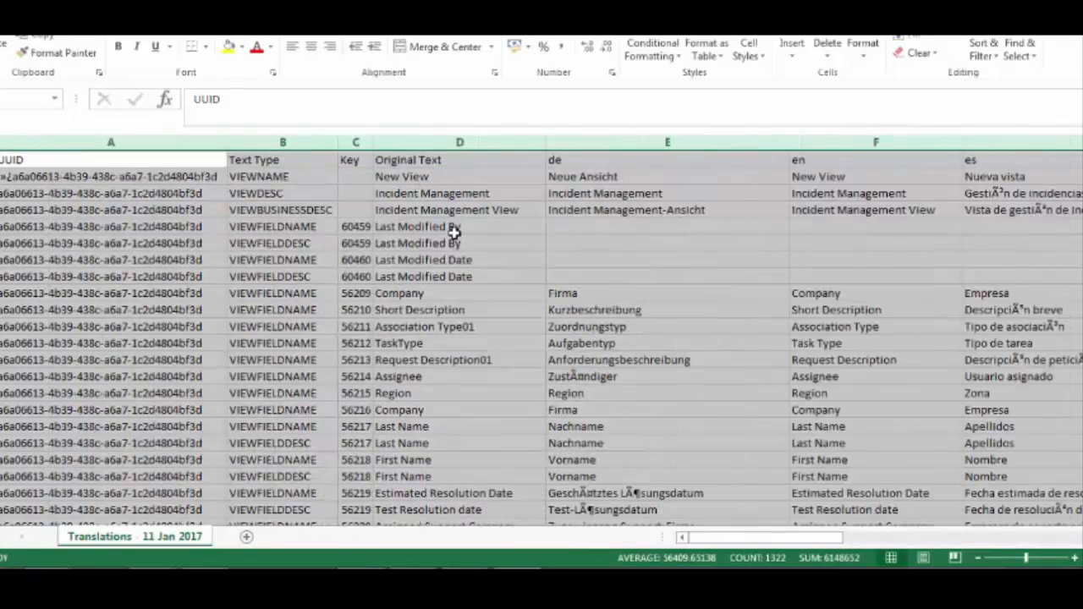
# Enter 'Zuletzt geändert von' and 'Datum der letzten Änderung' in the de column for the Last Modified rows
pyautogui.click(451, 226)
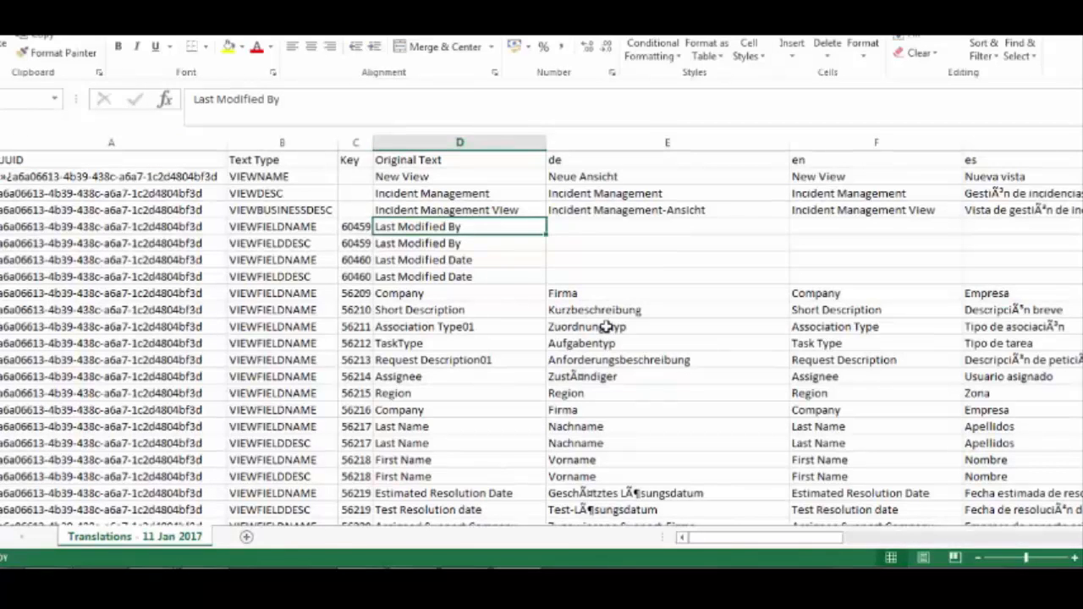
pyautogui.click(460, 260)
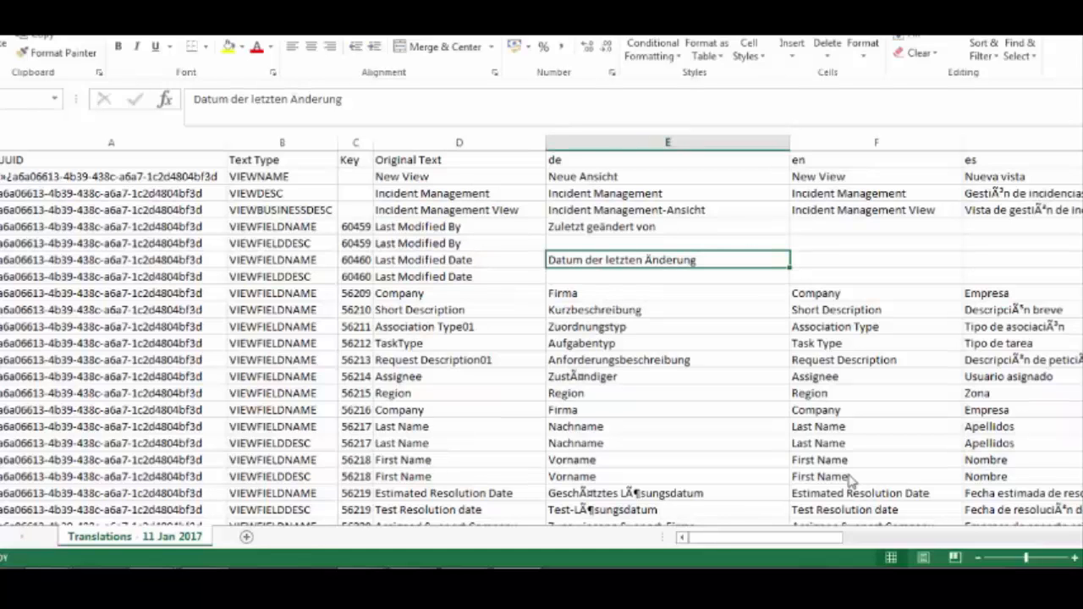
pyautogui.moveTo(658, 377)
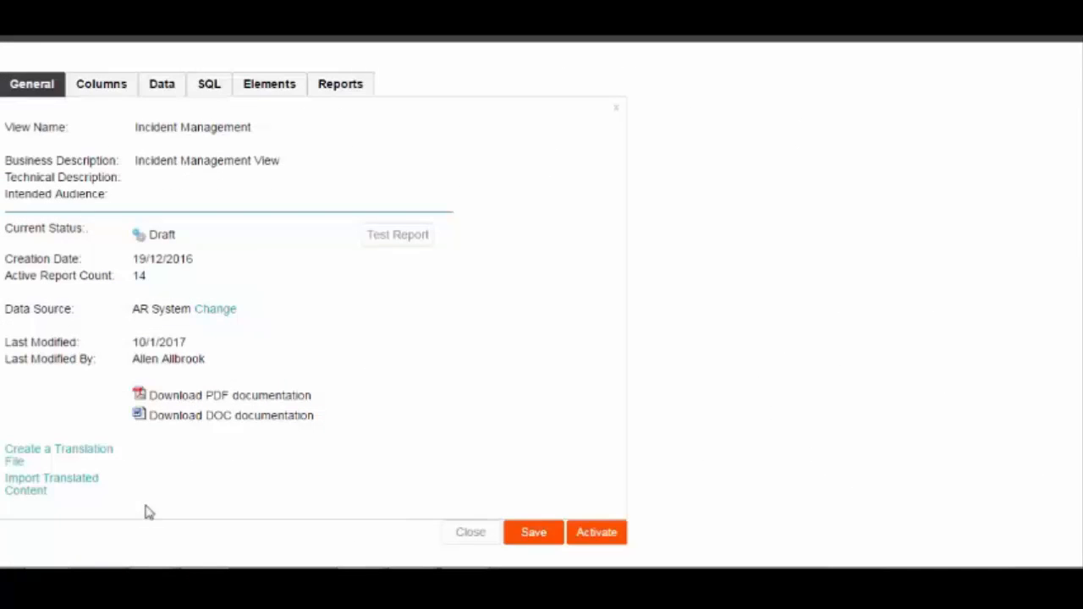
# Import the translated content by uploading the edited Translations CSV into the view
pyautogui.click(50, 477)
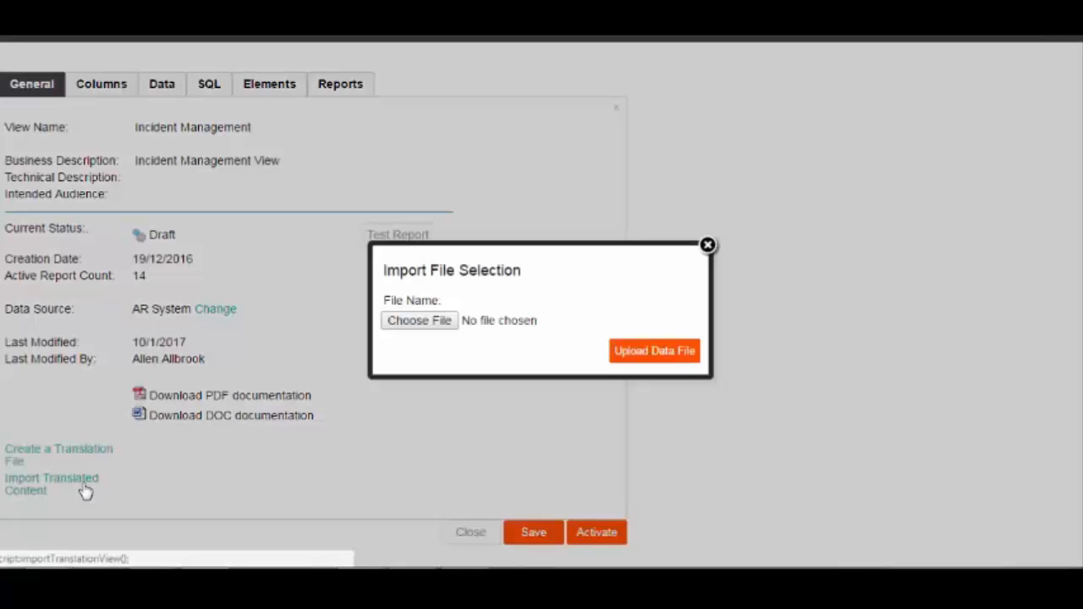
pyautogui.moveTo(421, 329)
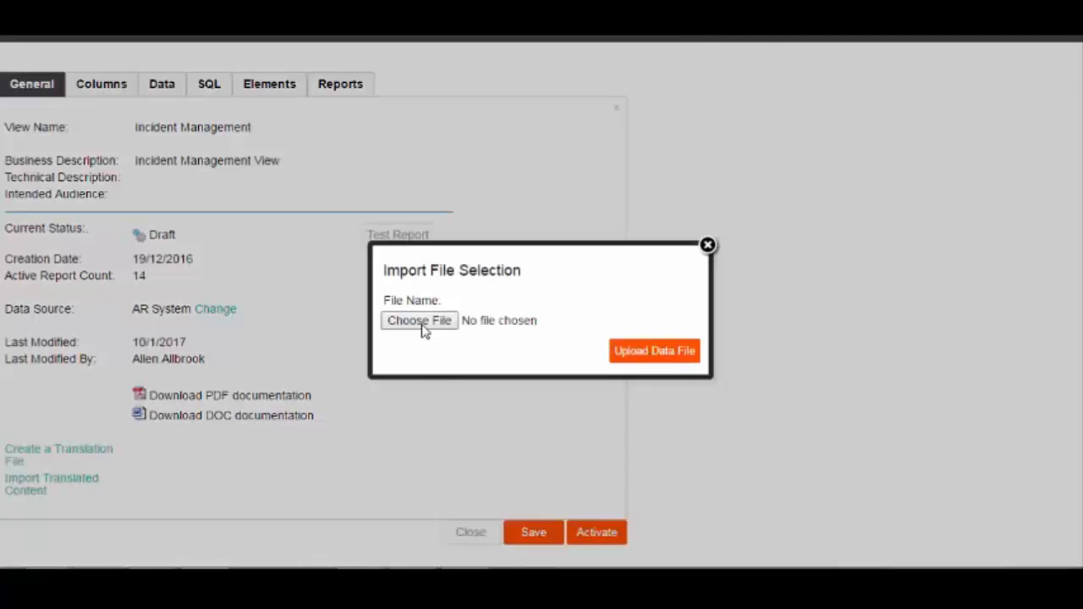
pyautogui.click(419, 321)
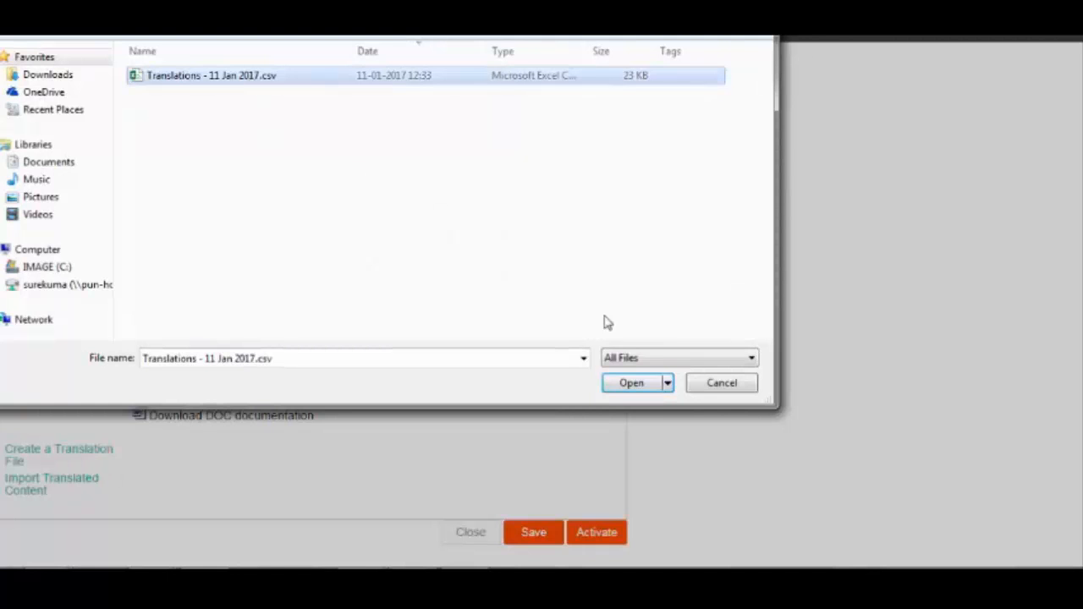
pyautogui.click(632, 383)
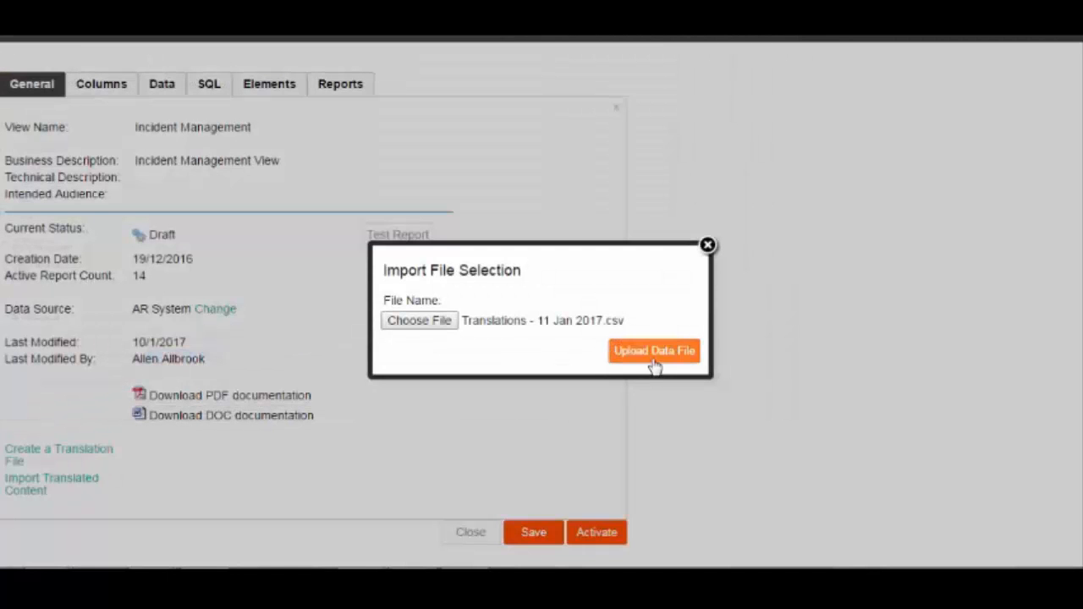
pyautogui.click(653, 351)
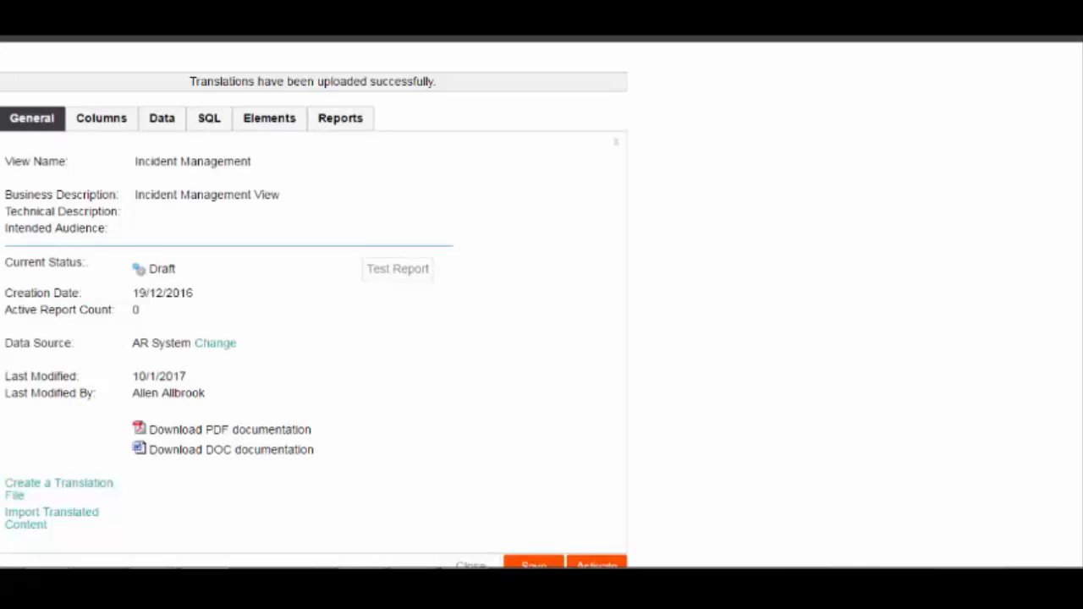
# Activate the Incident Management view and answer the translation prompt
pyautogui.click(594, 567)
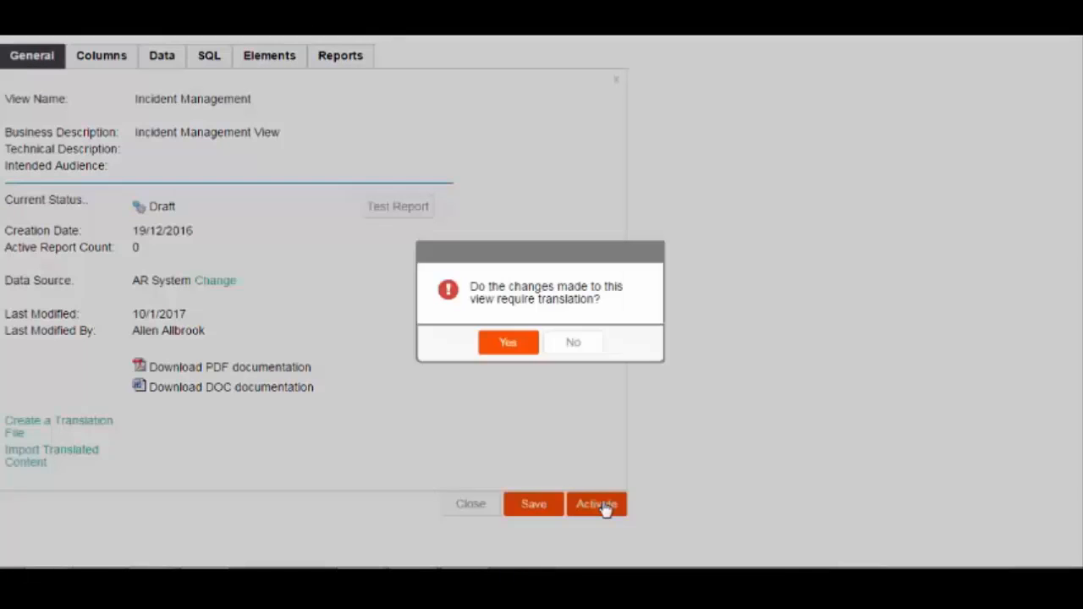
pyautogui.click(573, 342)
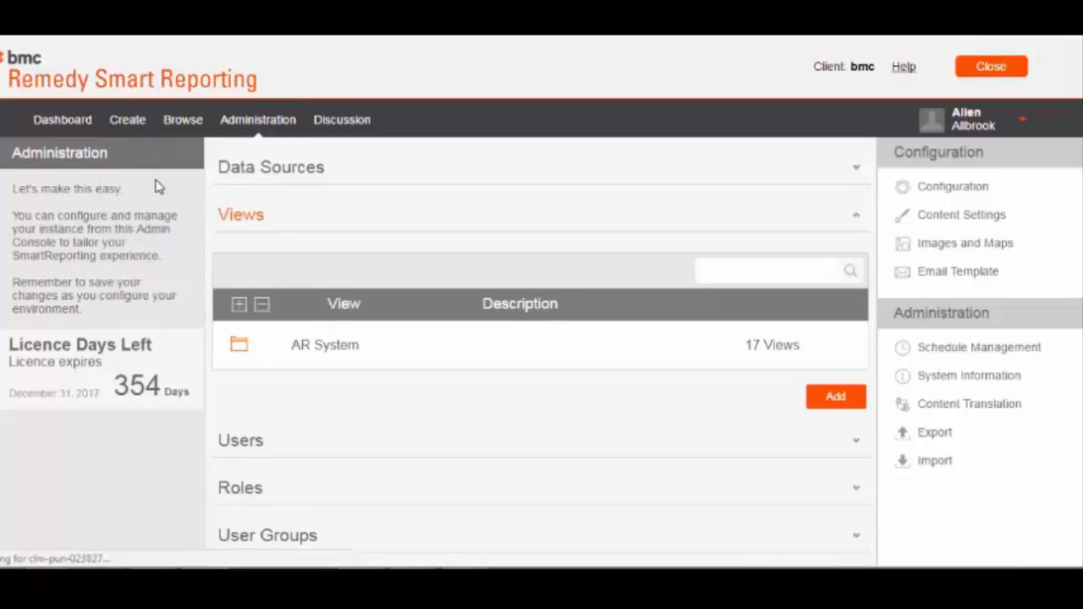
# Add Last Modified By, Last Modified Date and Incident ID from Incident Details as columns and preview the output
pyautogui.click(127, 119)
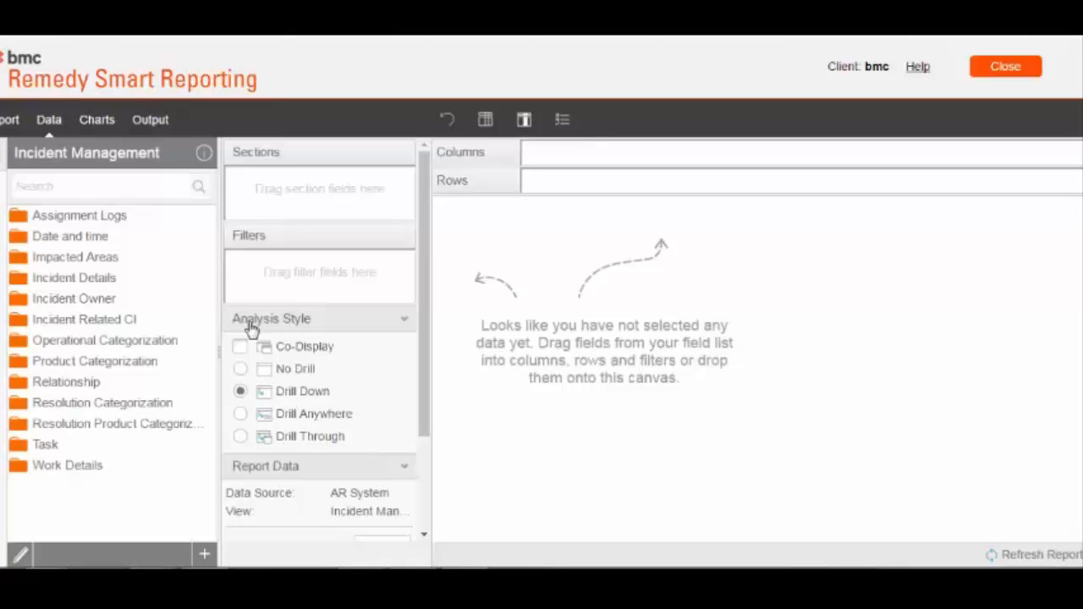
pyautogui.moveTo(74, 279)
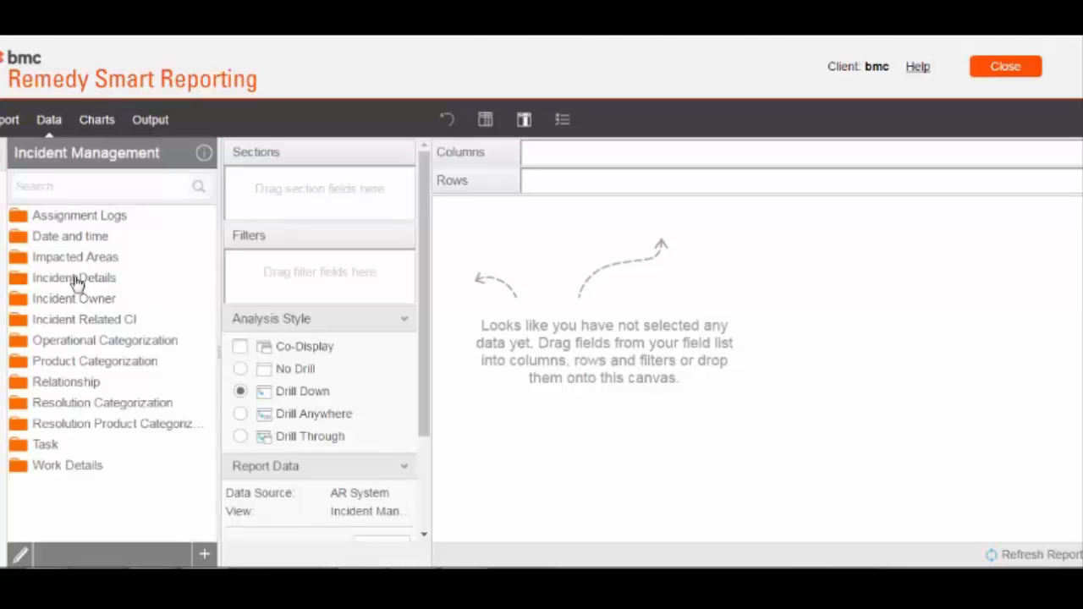
pyautogui.click(75, 278)
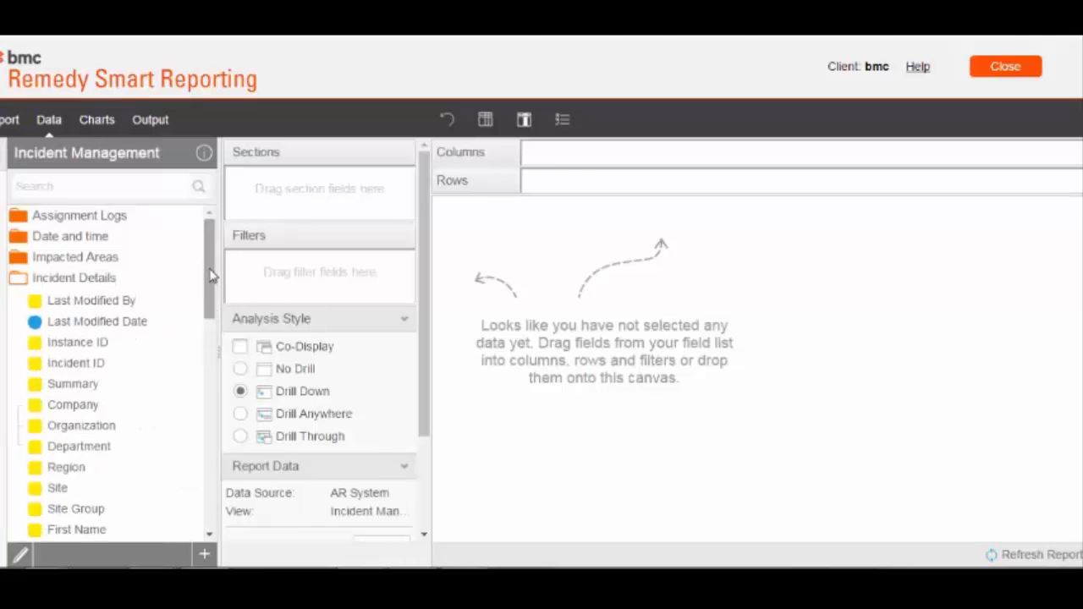
pyautogui.scroll(-3)
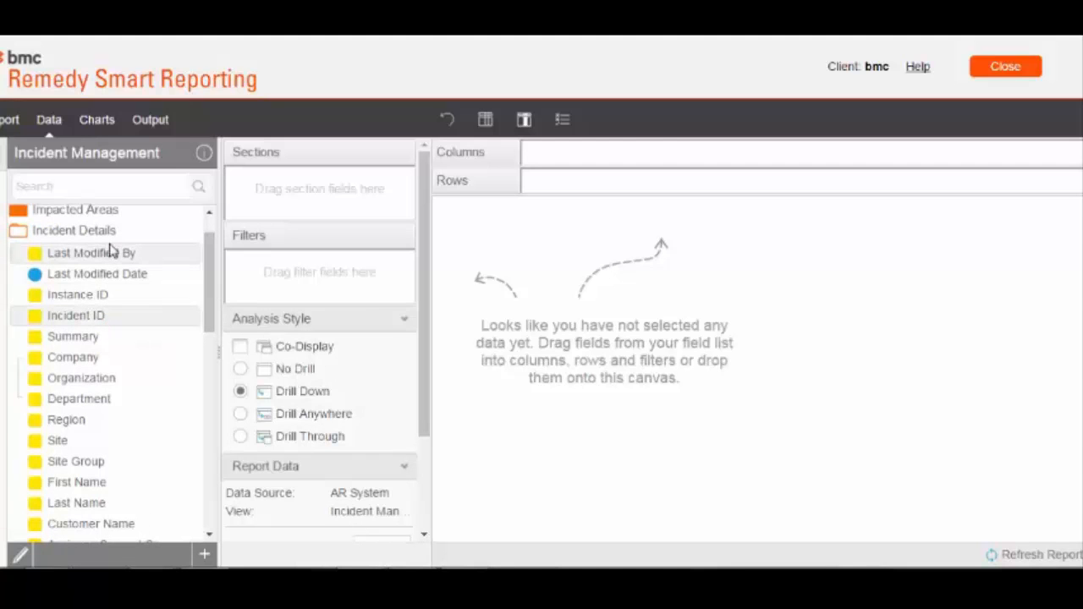
pyautogui.moveTo(101, 273)
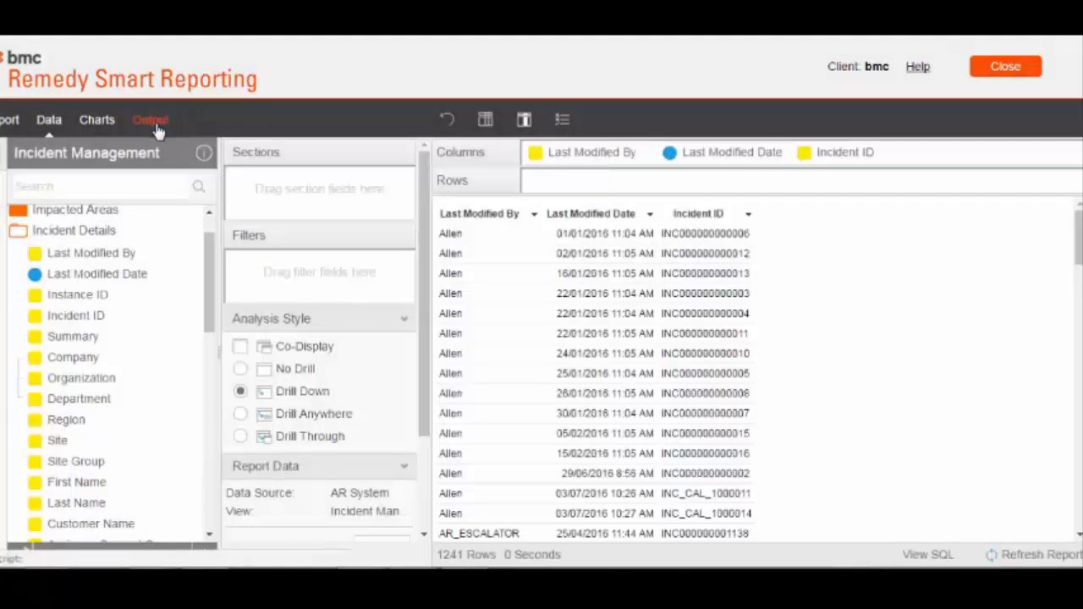
pyautogui.click(150, 118)
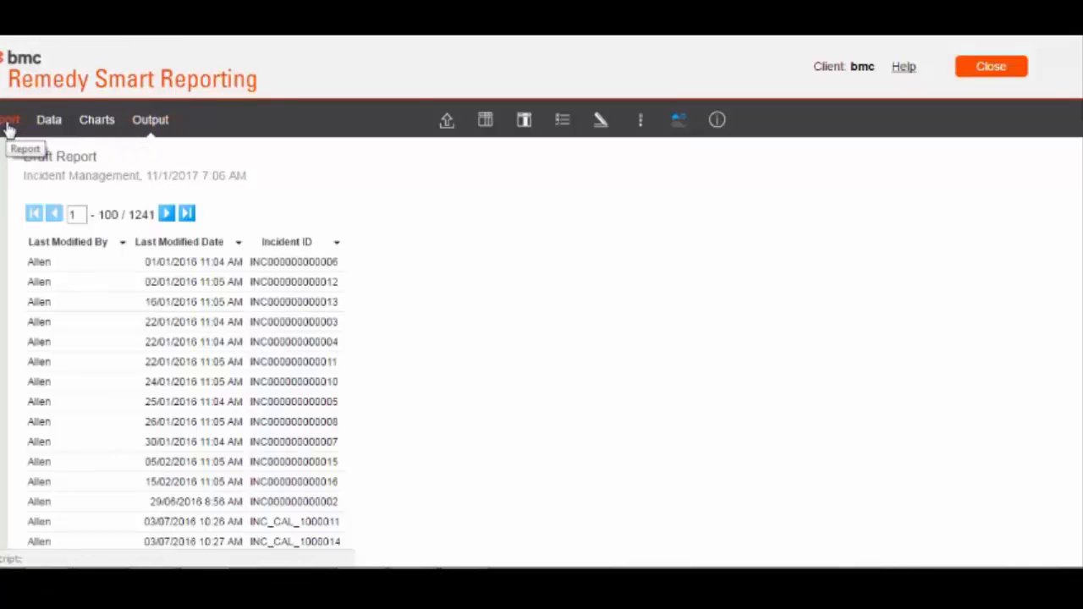
# Set category and subcategory Incident Management, name the report IncidentReport and activate it
pyautogui.click(12, 120)
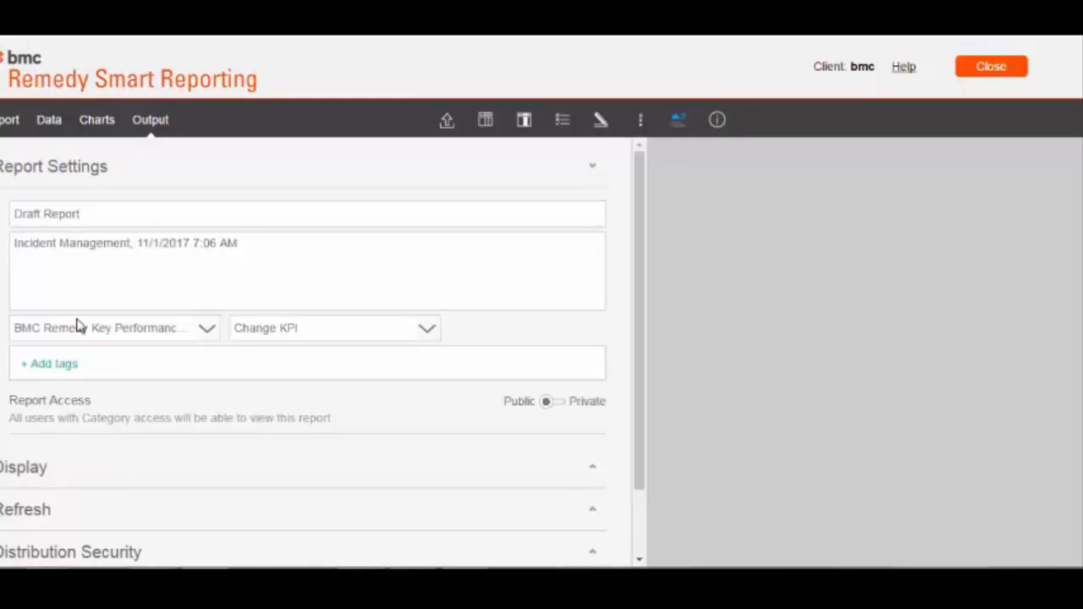
pyautogui.click(114, 329)
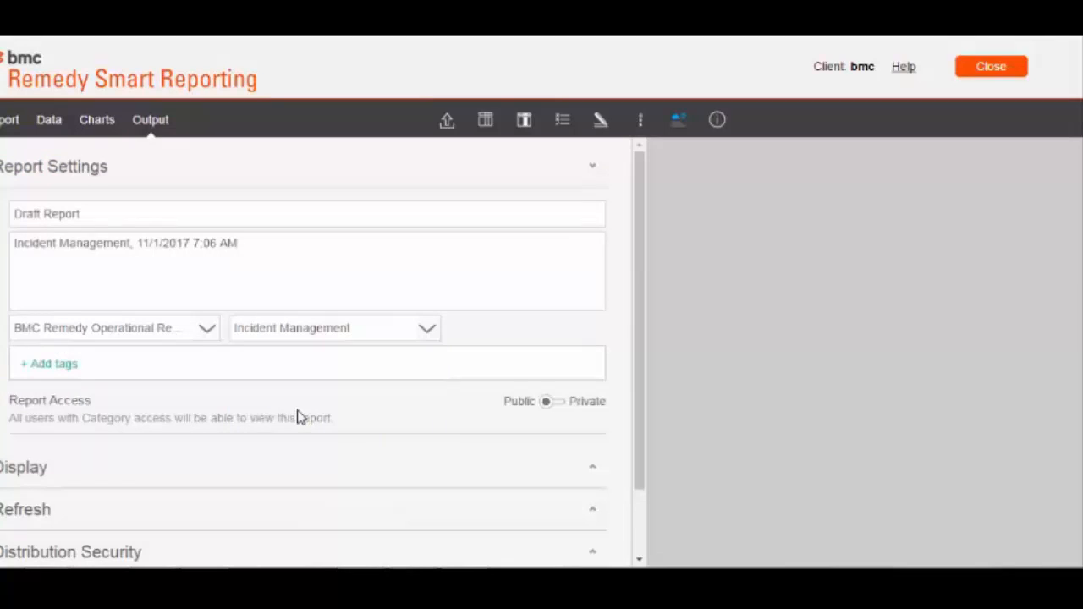
pyautogui.click(293, 213)
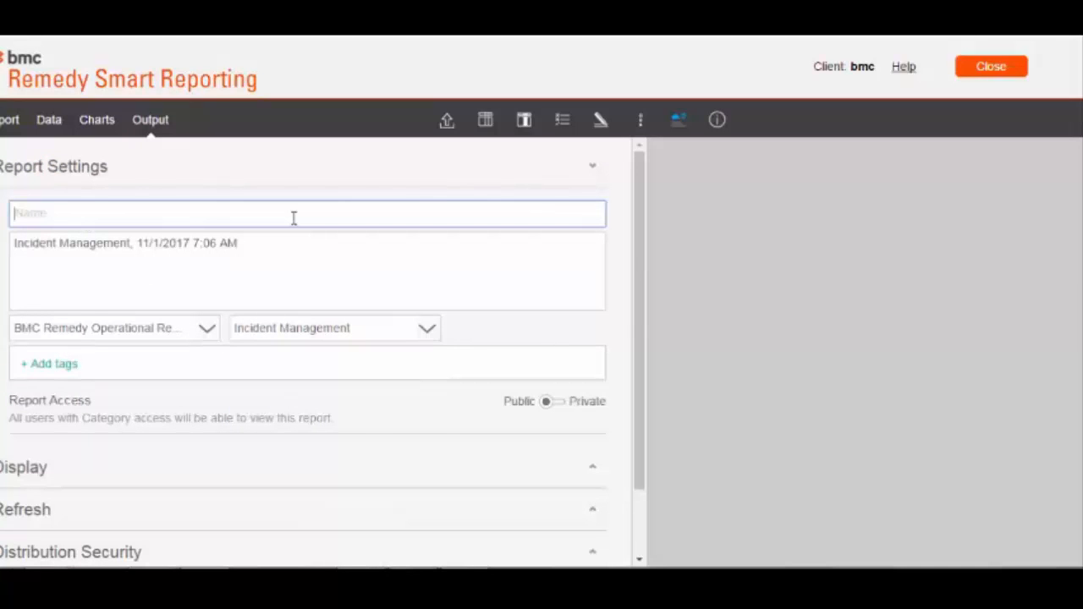
pyautogui.write('Incident')
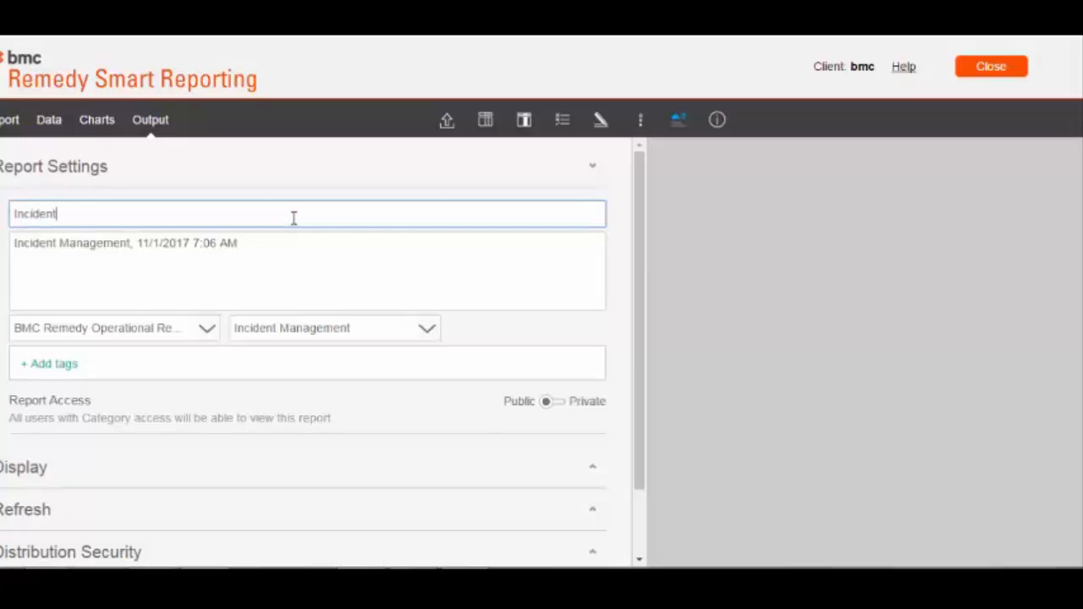
pyautogui.write('Report')
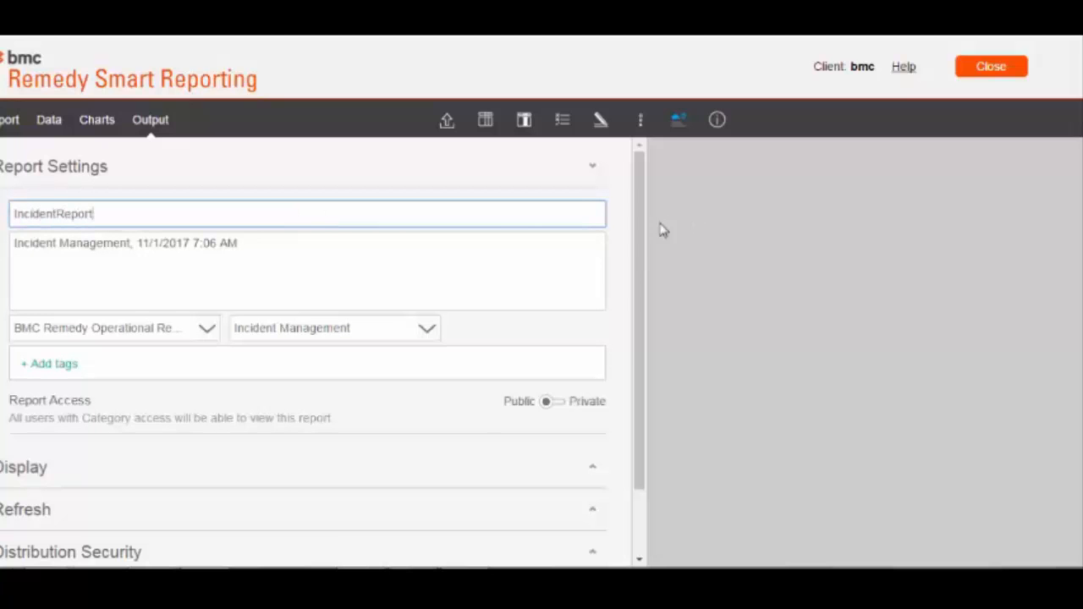
pyautogui.scroll(-3)
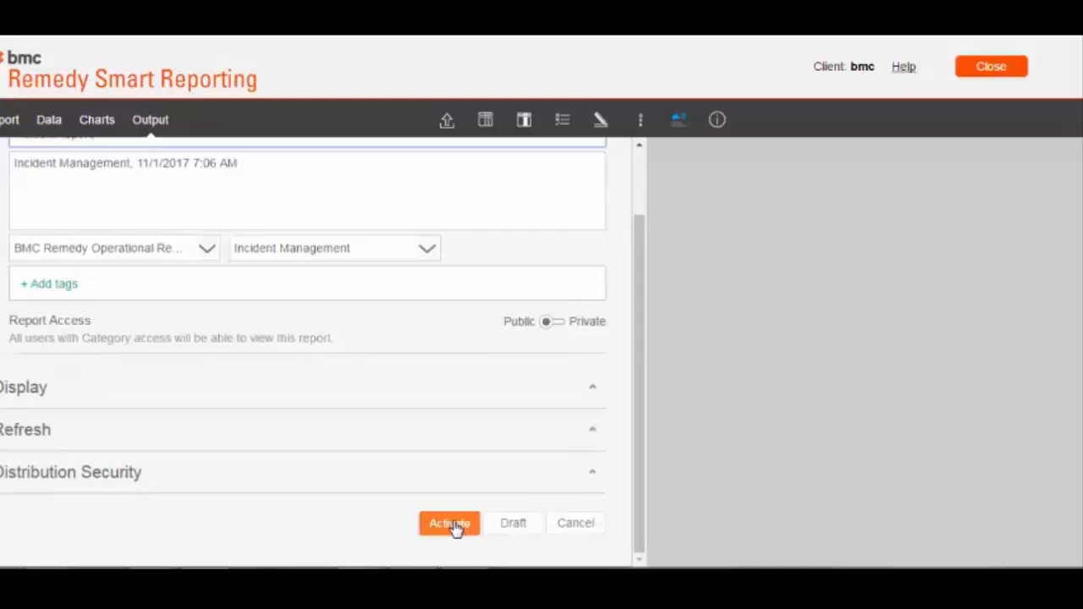
pyautogui.click(448, 523)
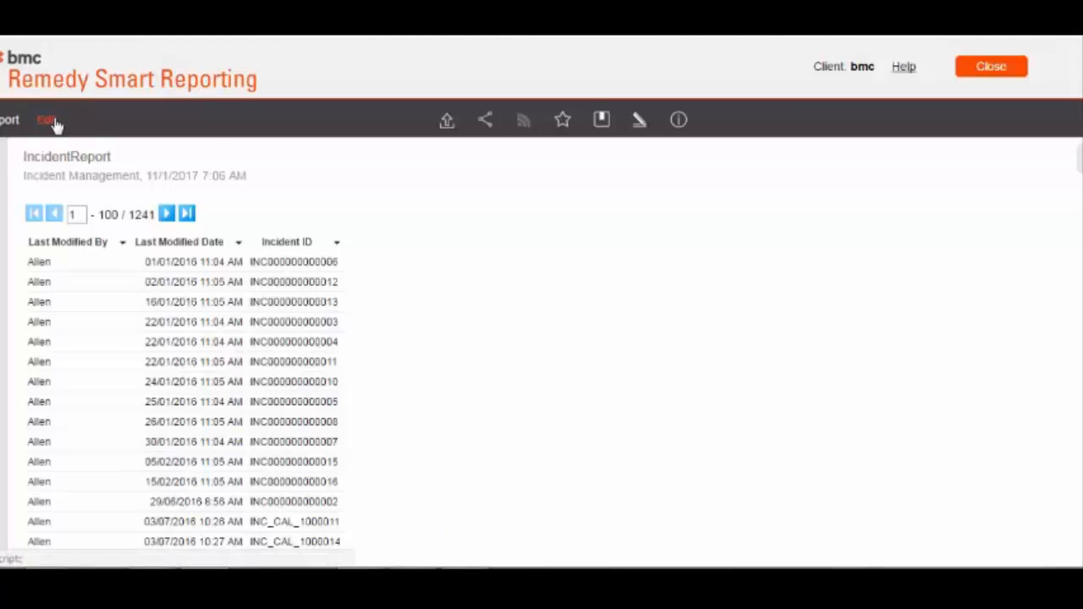
# Generate a translation file for IncidentReport and open the downloaded Translations CSV
pyautogui.click(46, 119)
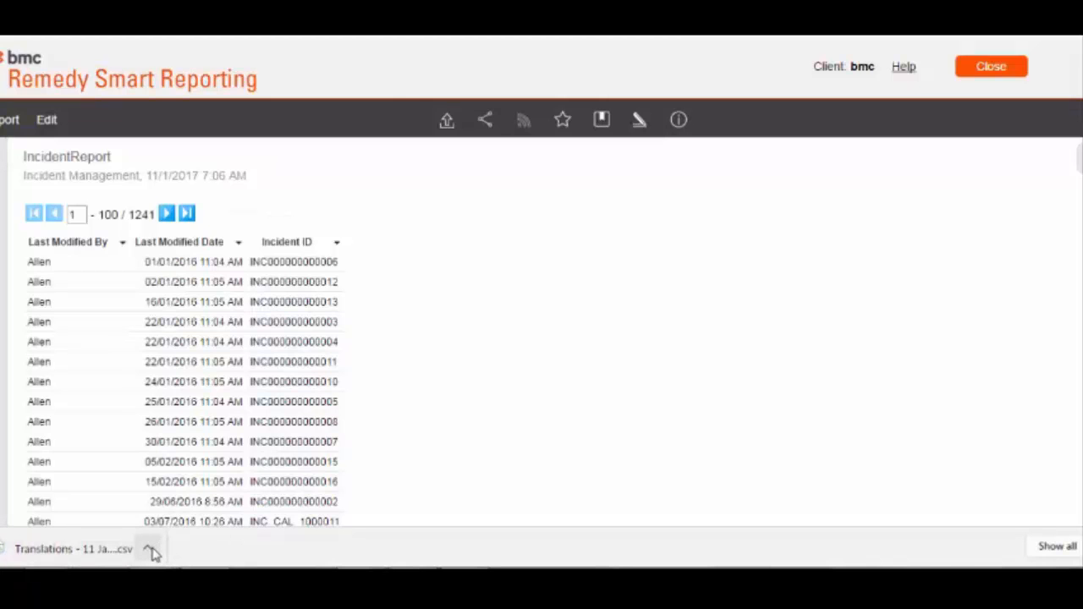
pyautogui.click(152, 554)
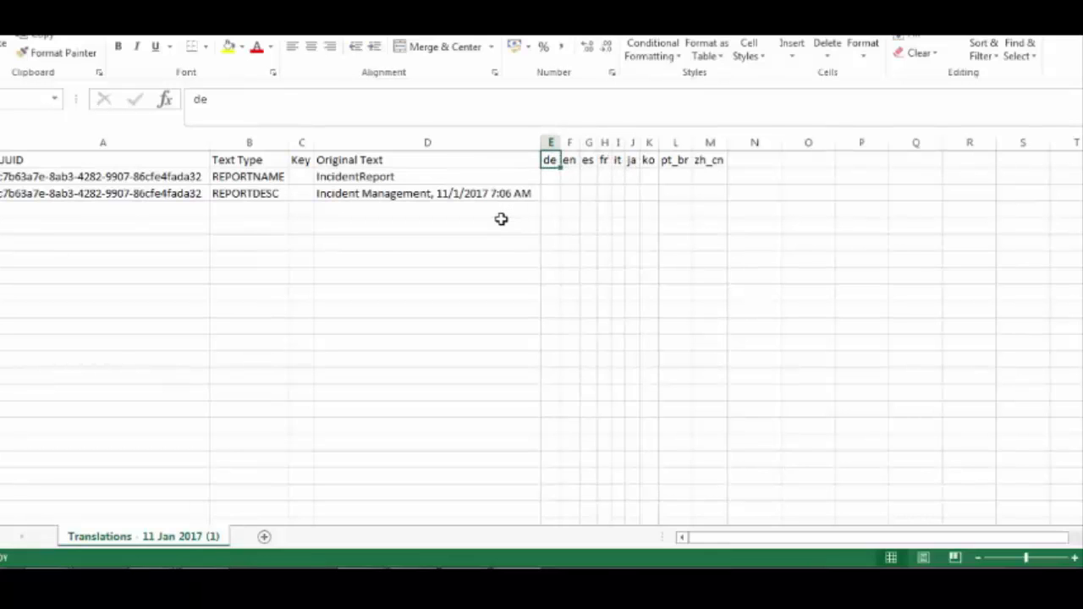
pyautogui.moveTo(442, 244)
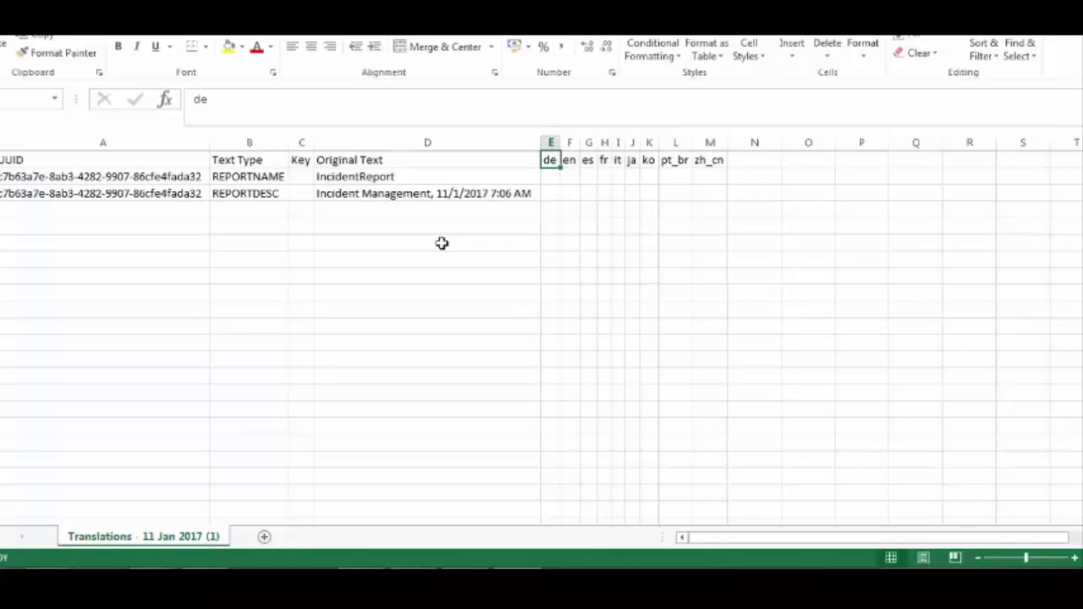
pyautogui.moveTo(398, 193)
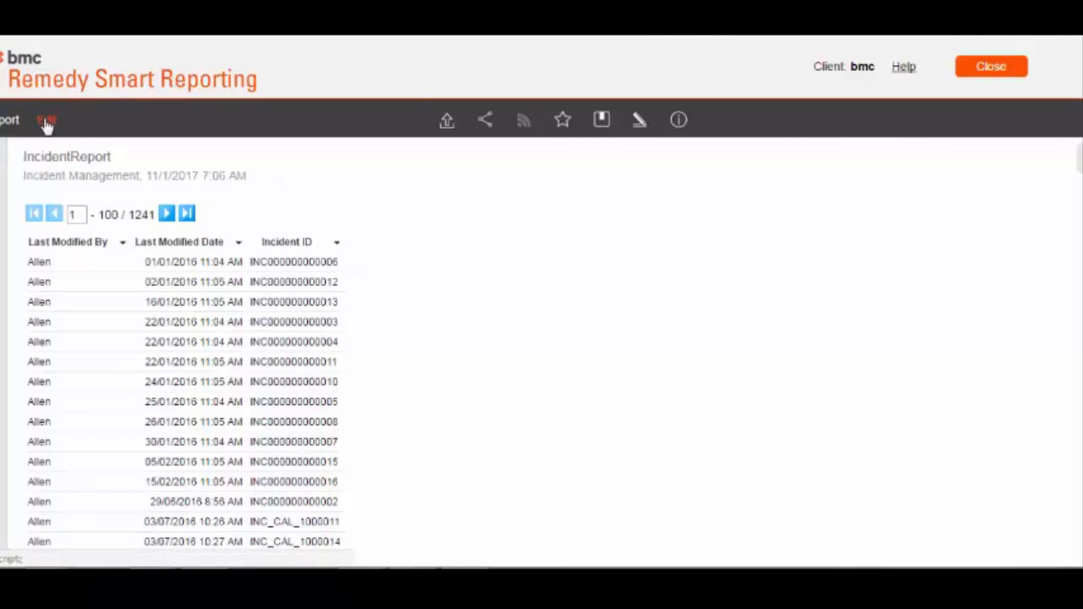
# Import Translations - 11 Jan 2017 (1).csv into IncidentReport via Import Translated Content
pyautogui.click(46, 119)
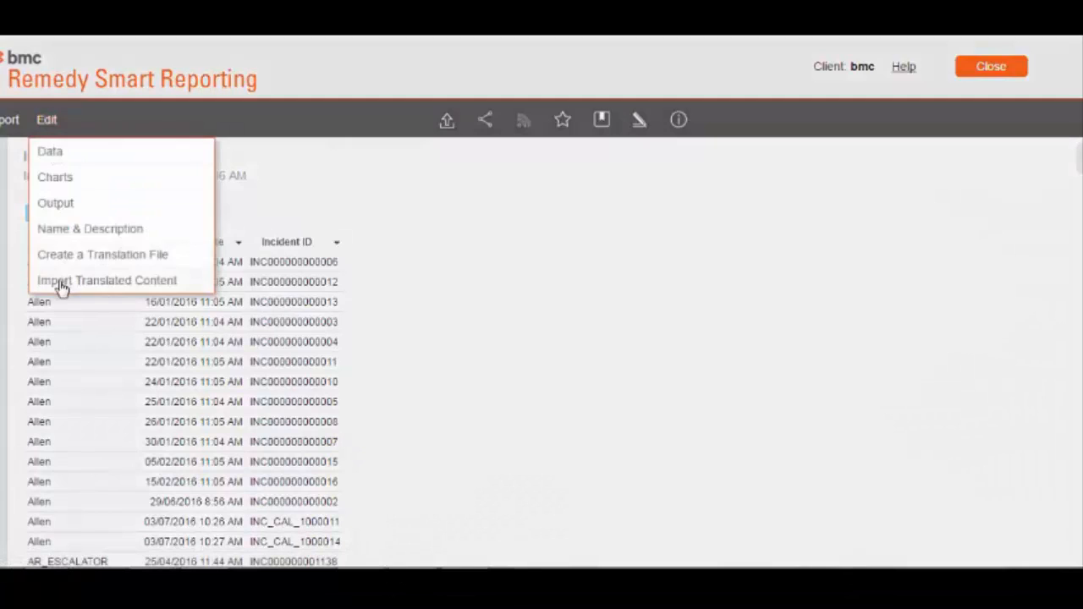
pyautogui.click(106, 280)
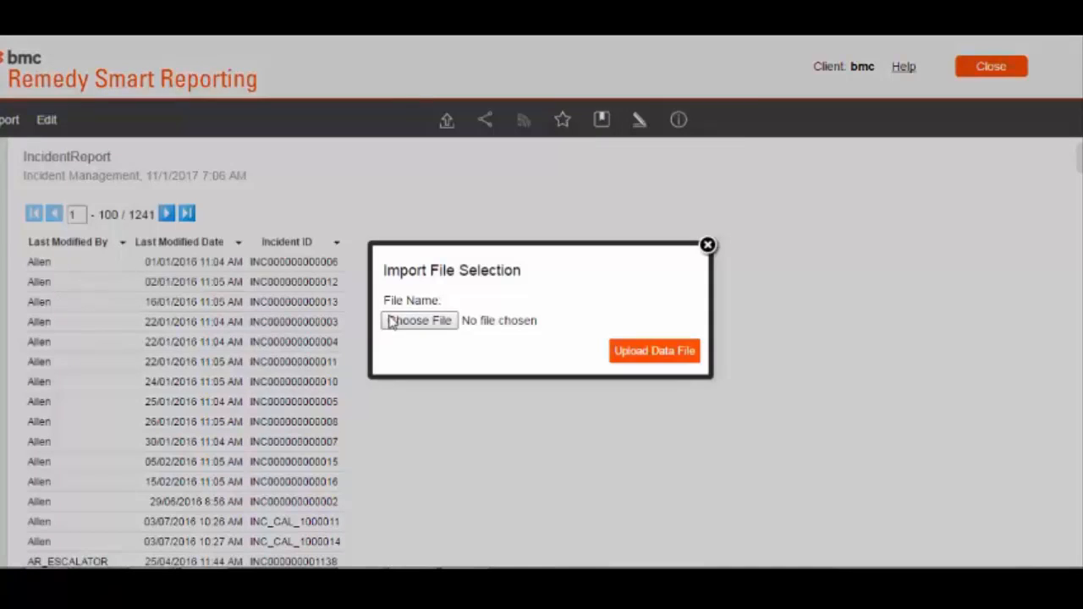
pyautogui.click(419, 321)
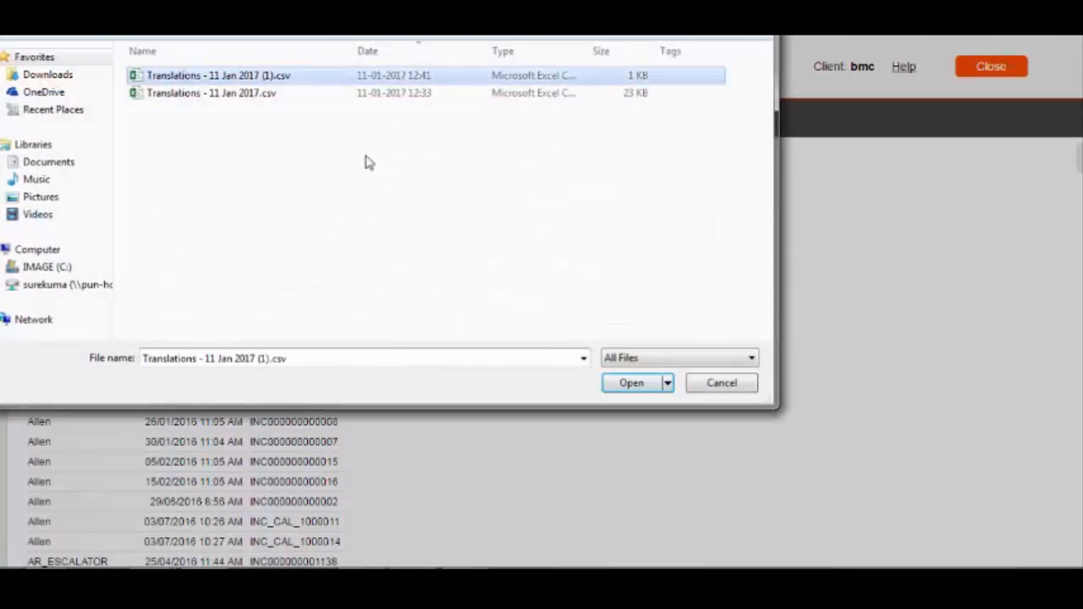
pyautogui.click(631, 382)
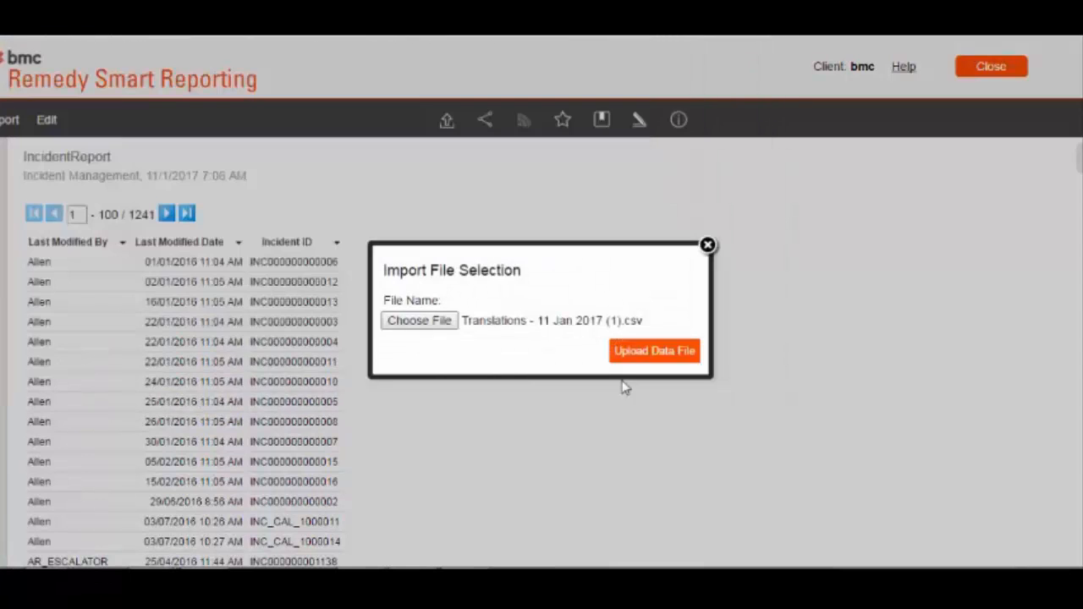
pyautogui.click(654, 351)
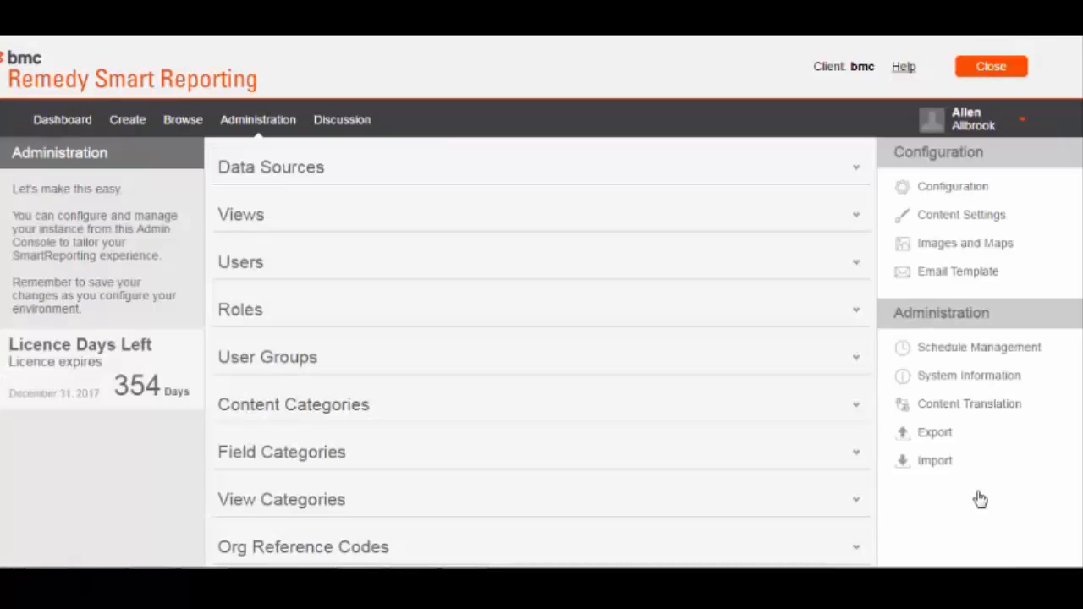
pyautogui.moveTo(969, 149)
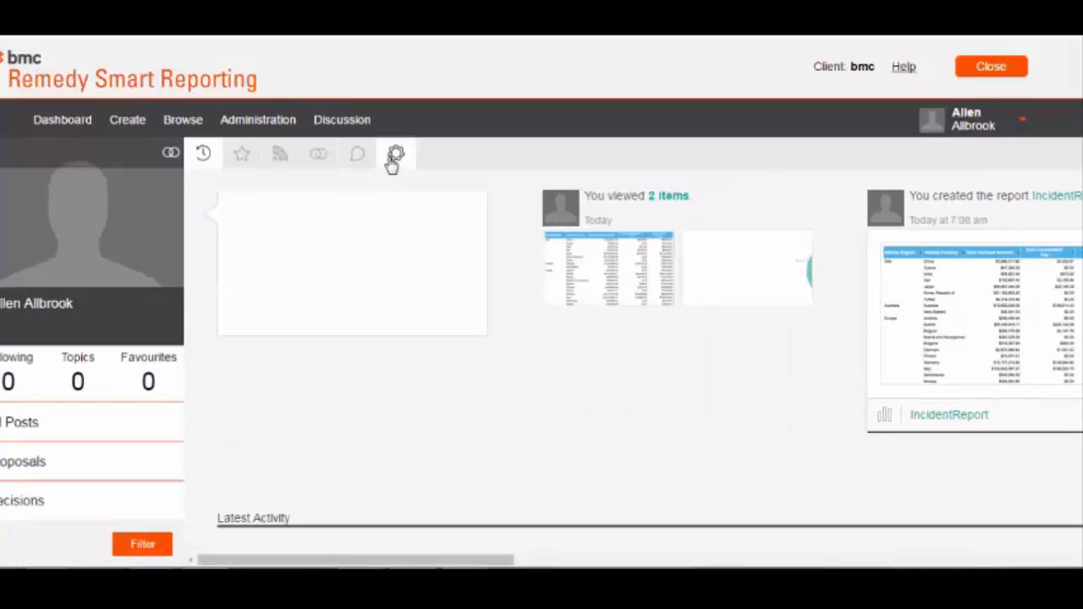
# Set Preferred Language to German under Regional Settings in the profile and save
pyautogui.click(396, 153)
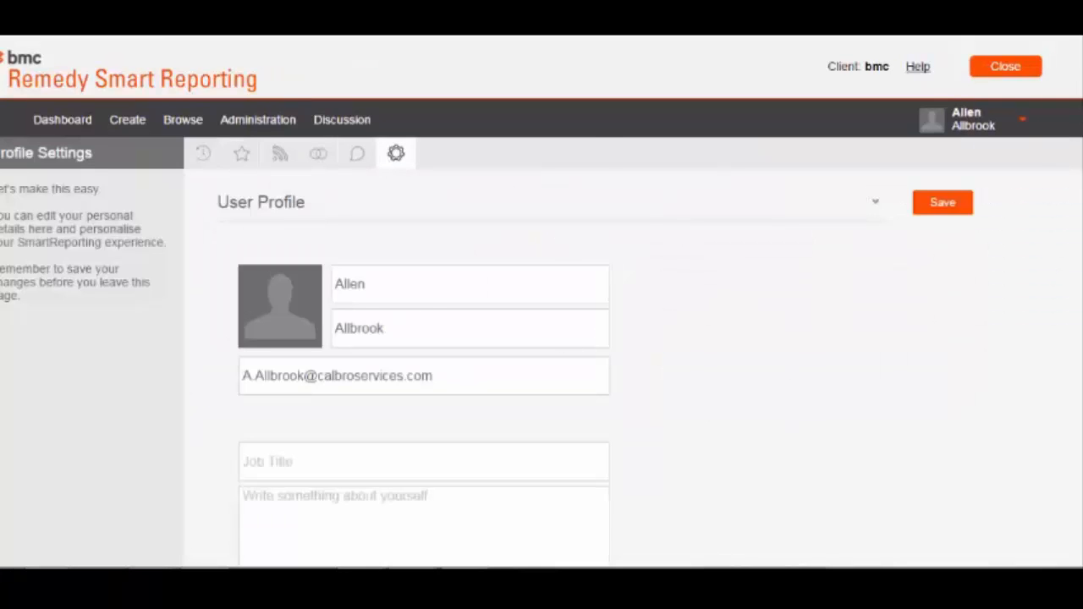
pyautogui.scroll(-3)
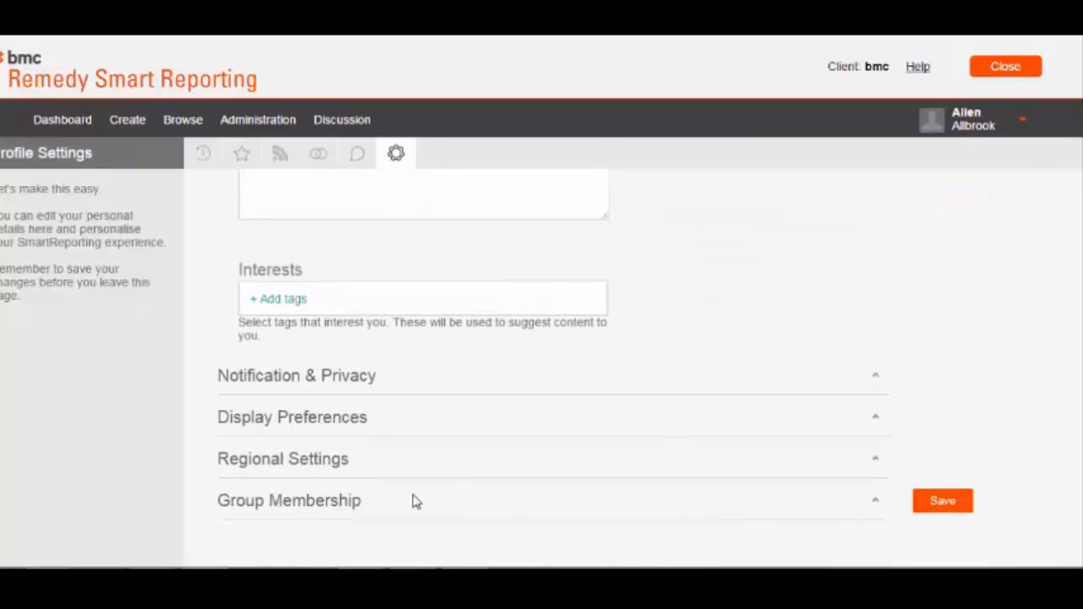
pyautogui.click(282, 459)
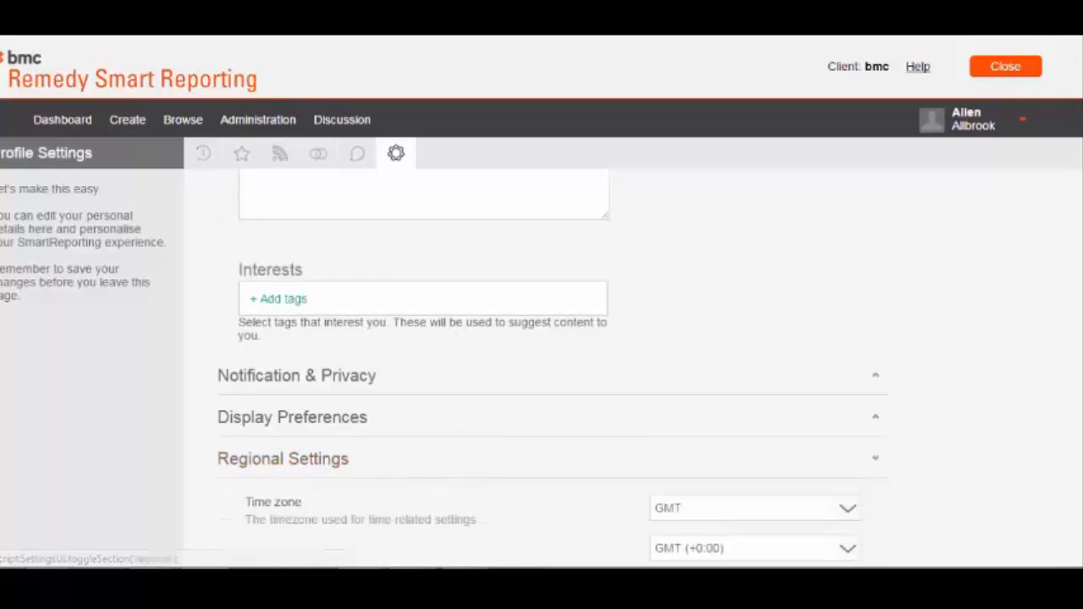
pyautogui.scroll(-3)
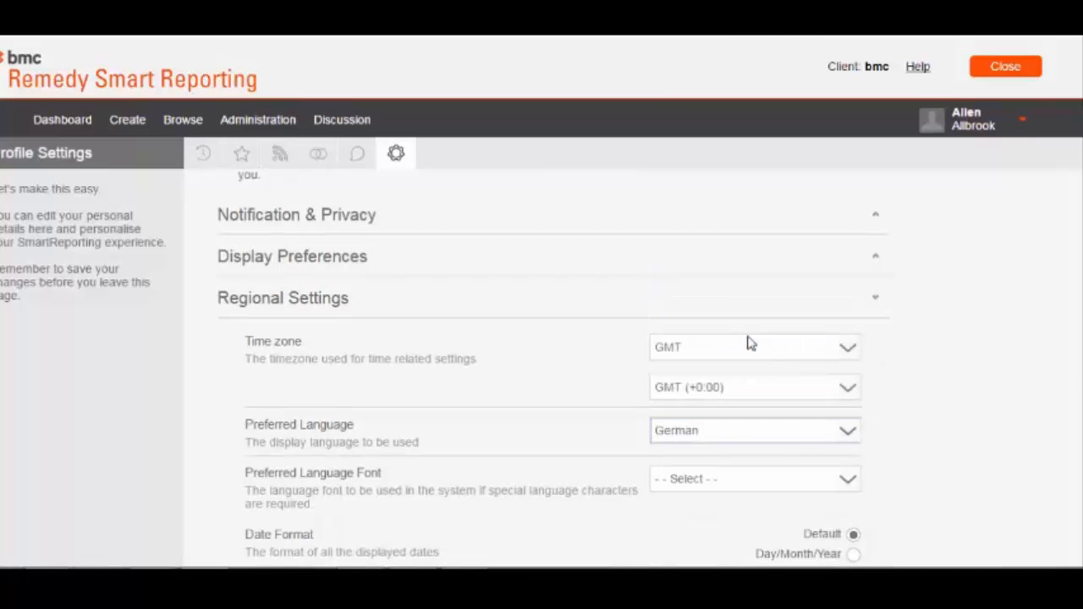
pyautogui.scroll(-3)
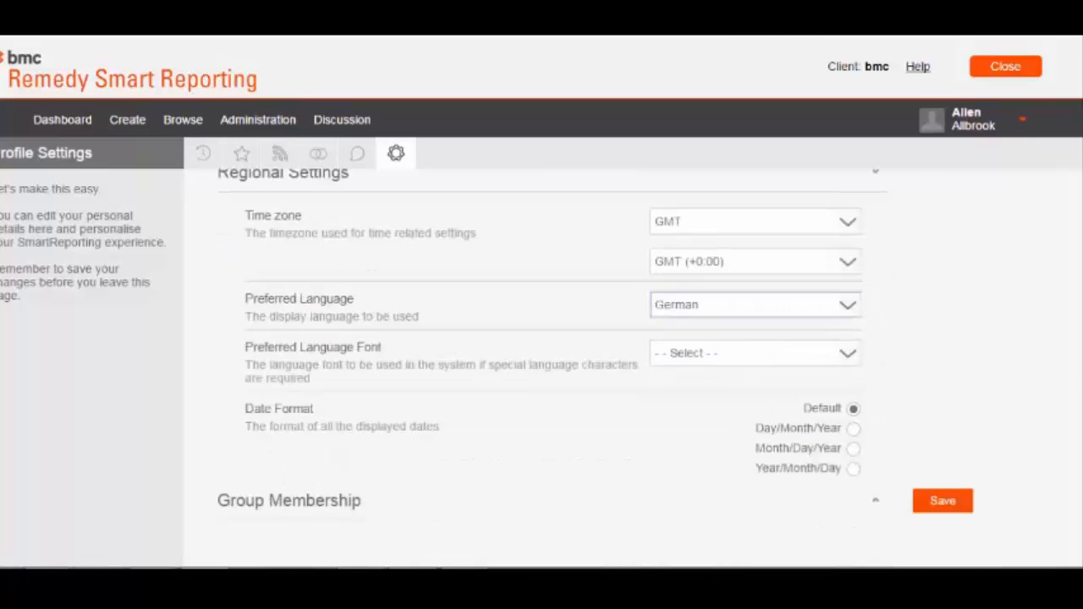
pyautogui.click(941, 500)
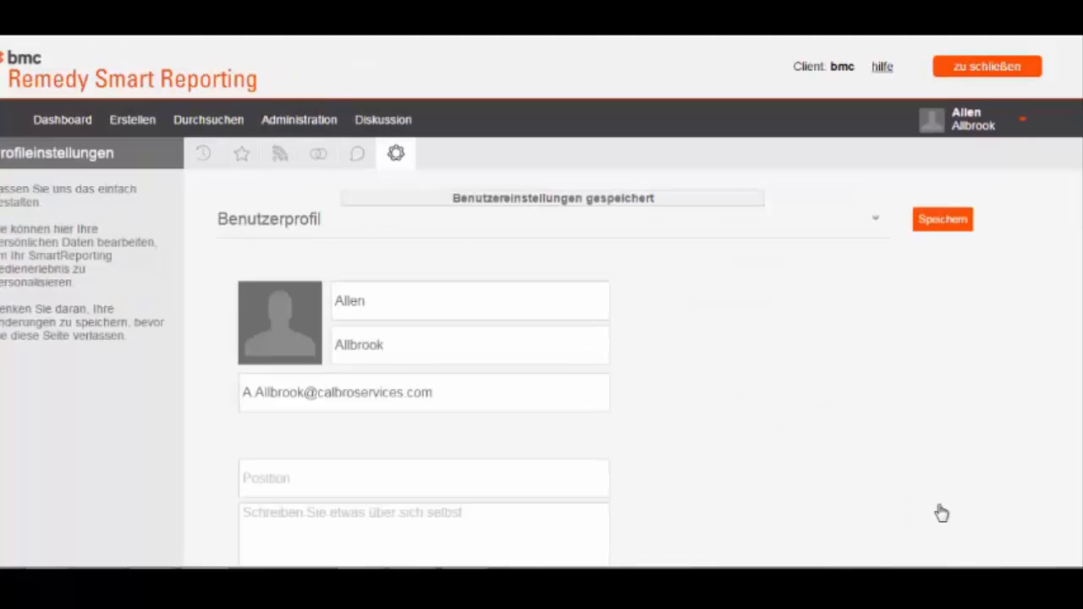
pyautogui.moveTo(210, 156)
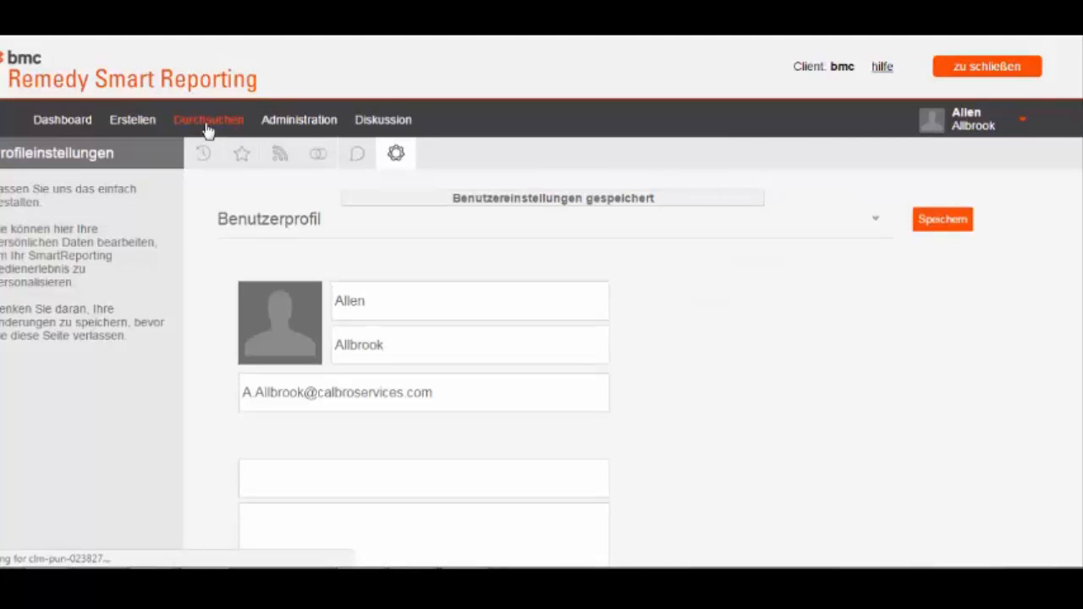
# Browse to BMC Remedy Betriebsberichterstellung > Incident Management and run Vorfallsbericht
pyautogui.click(208, 119)
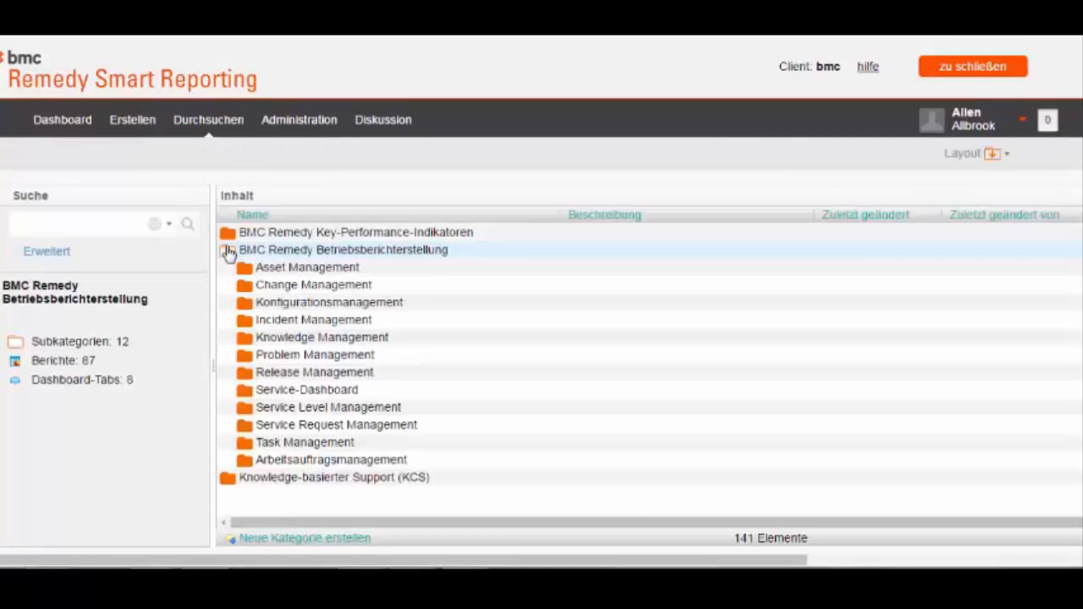
pyautogui.moveTo(272, 324)
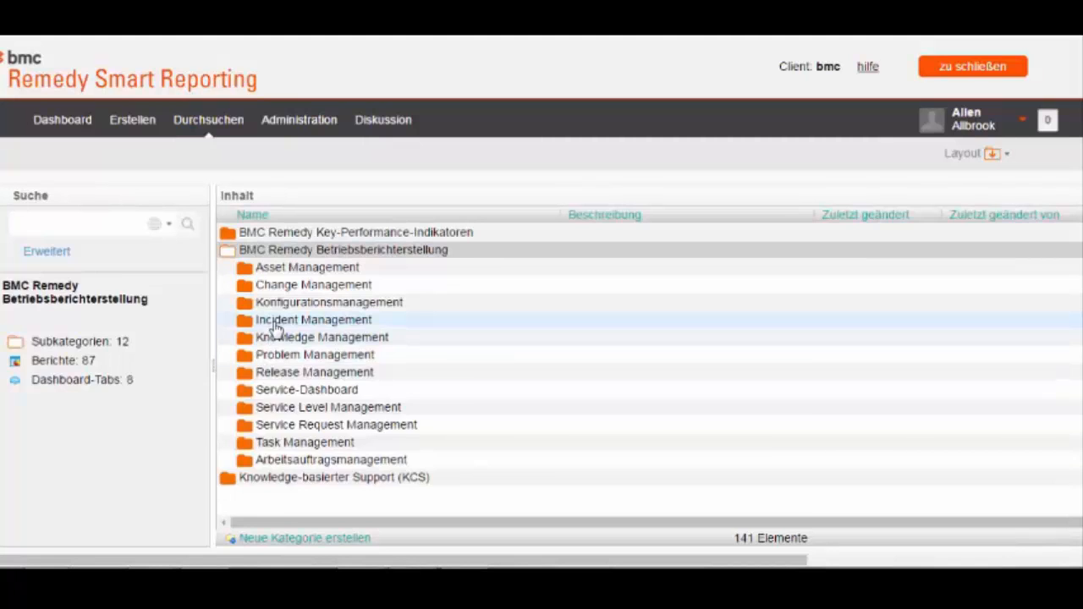
pyautogui.click(313, 319)
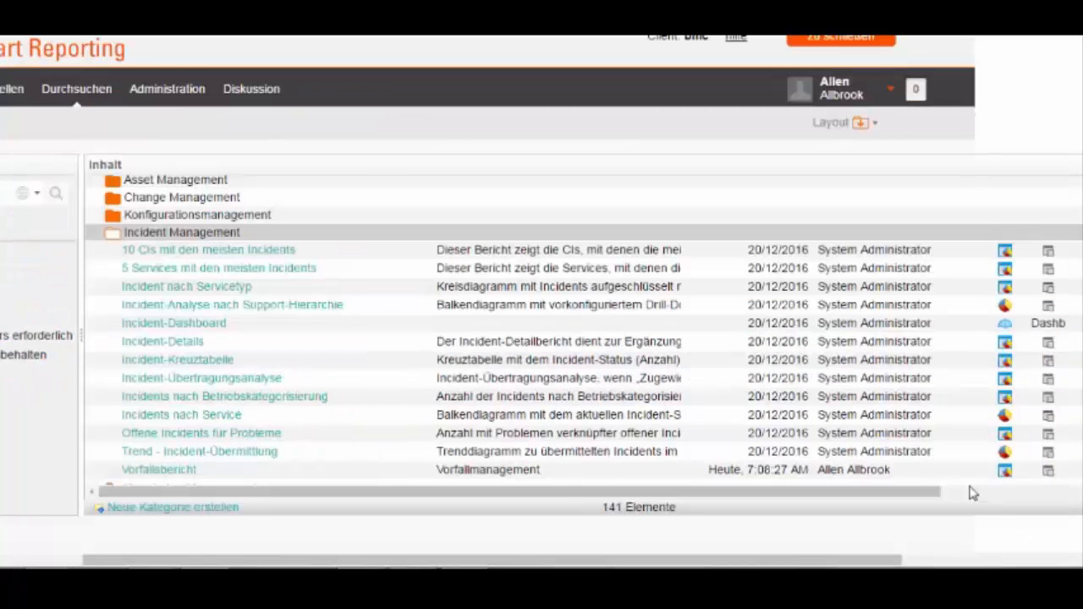
pyautogui.click(159, 470)
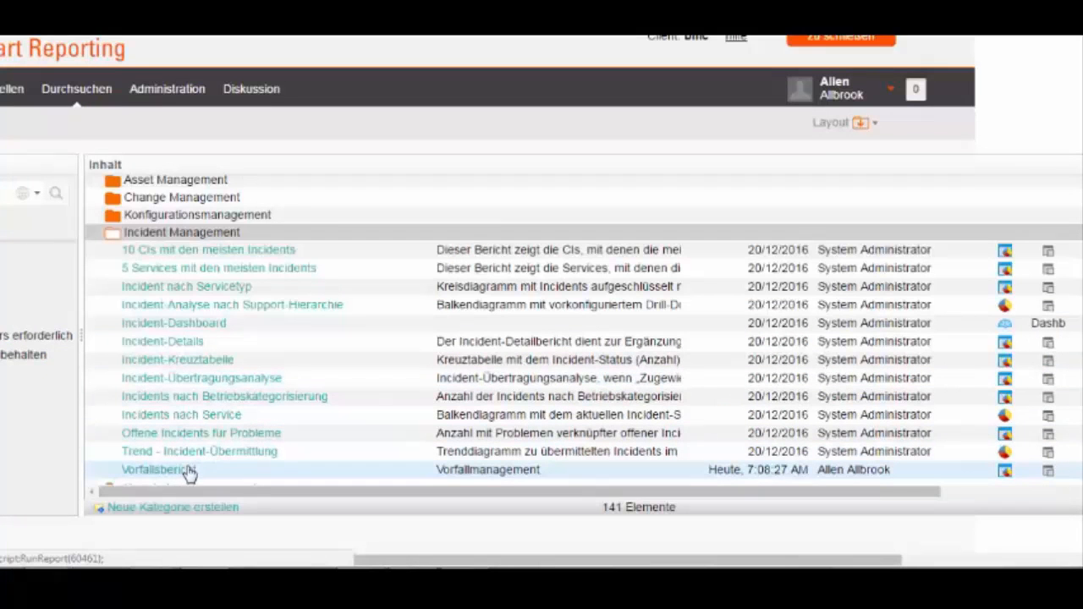
pyautogui.click(159, 469)
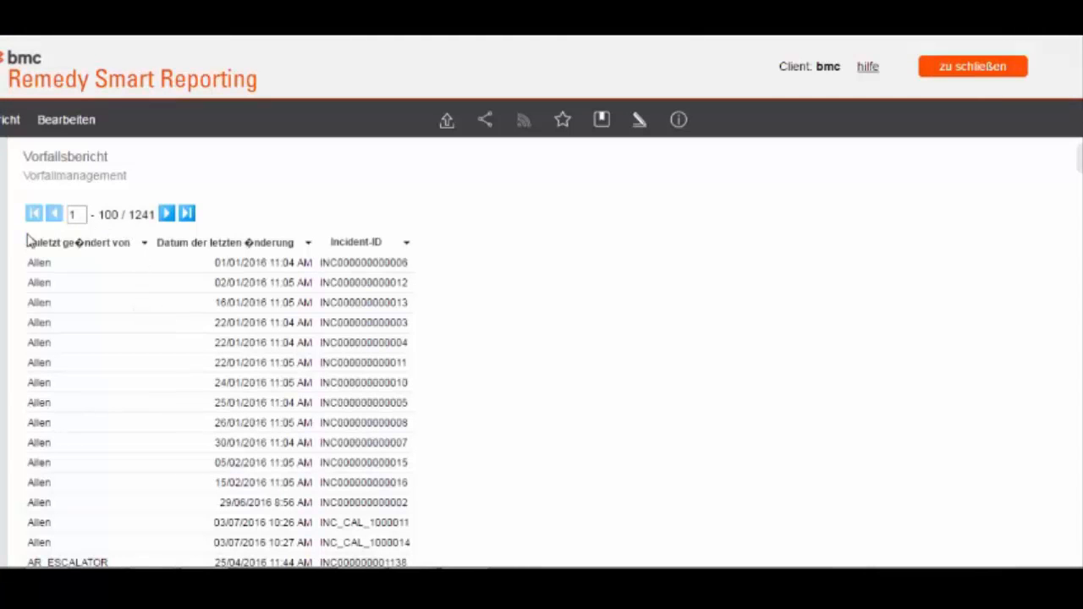
pyautogui.moveTo(138, 252)
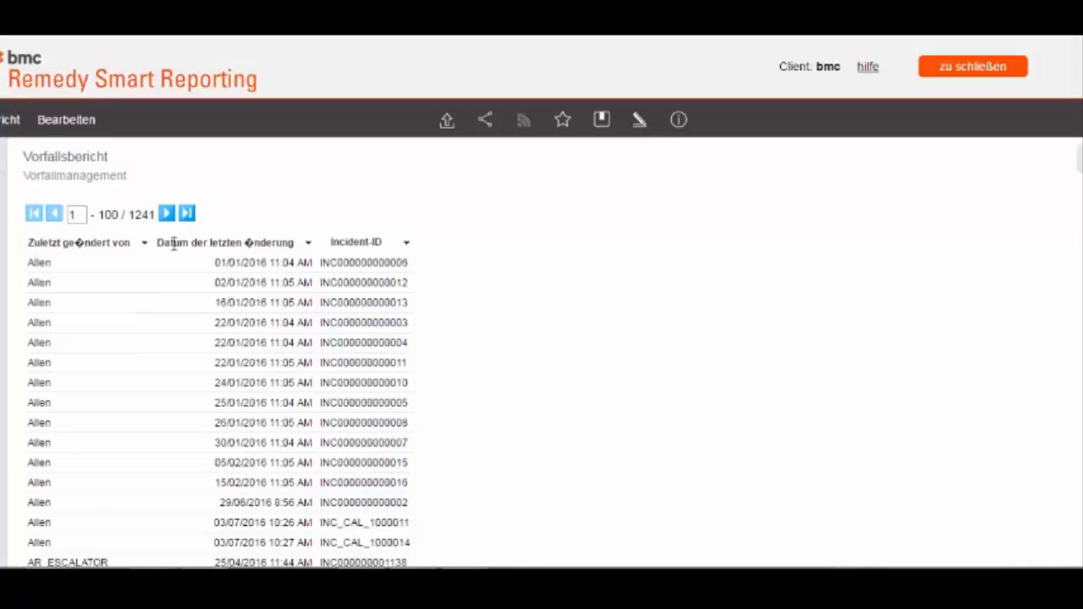
pyautogui.moveTo(174, 231)
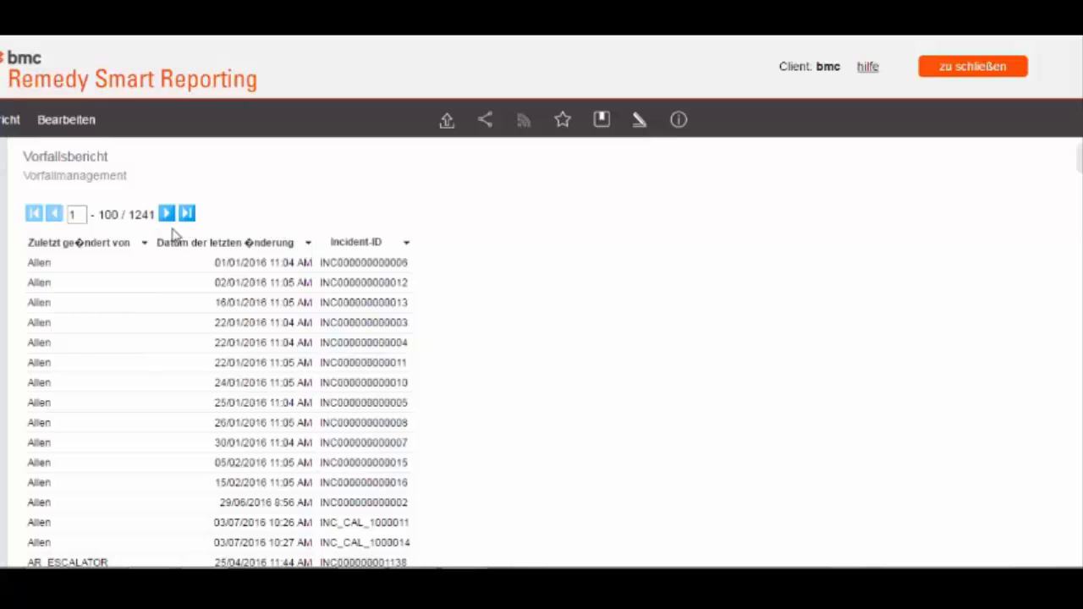
pyautogui.moveTo(965, 492)
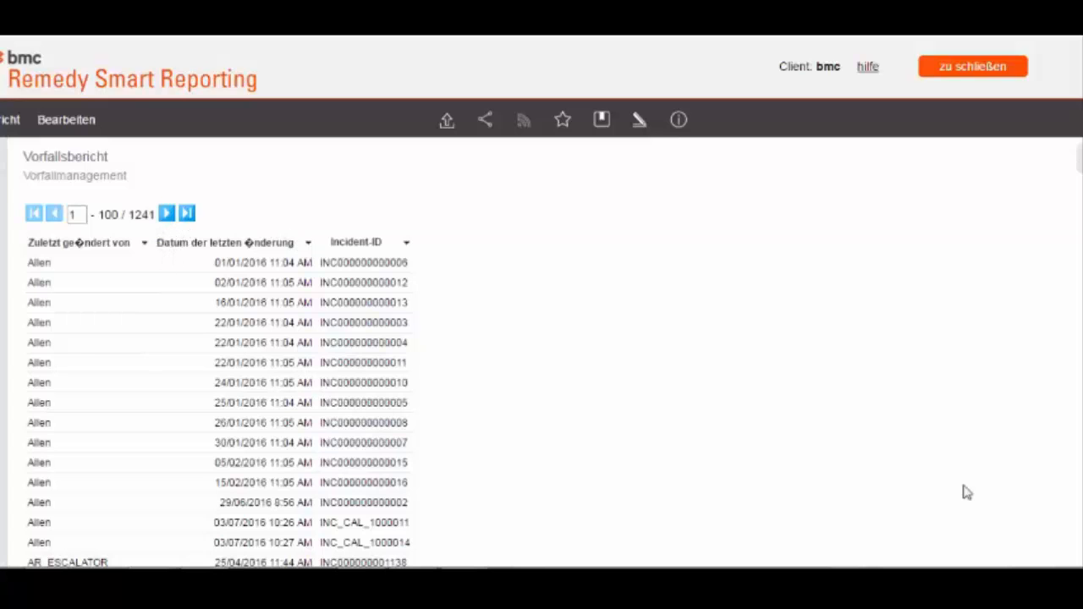